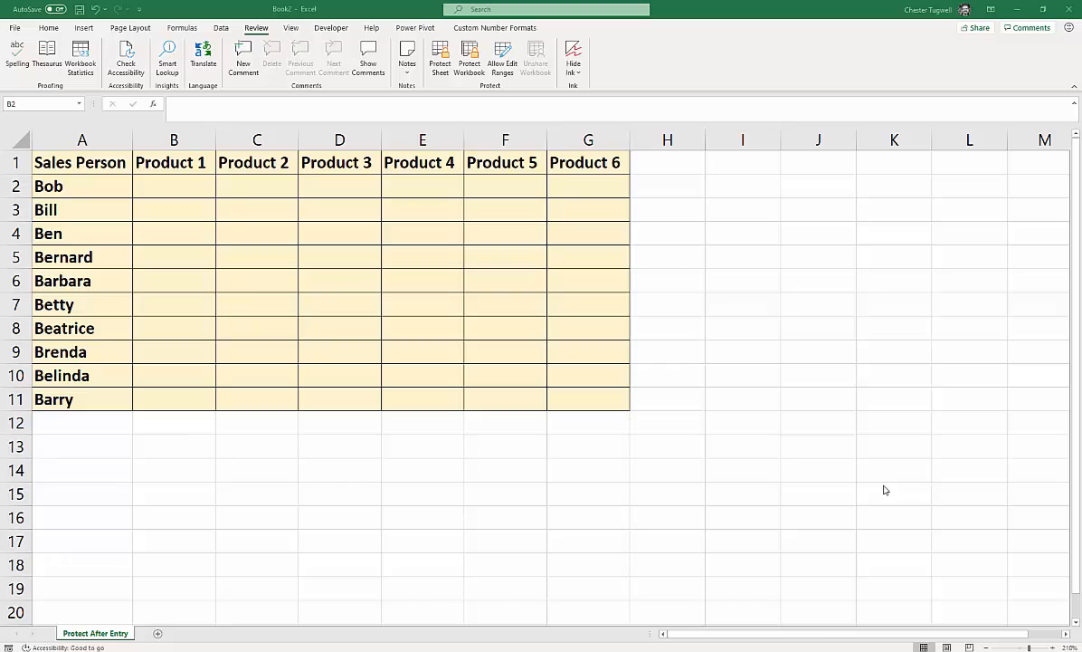
pyautogui.moveTo(241, 373)
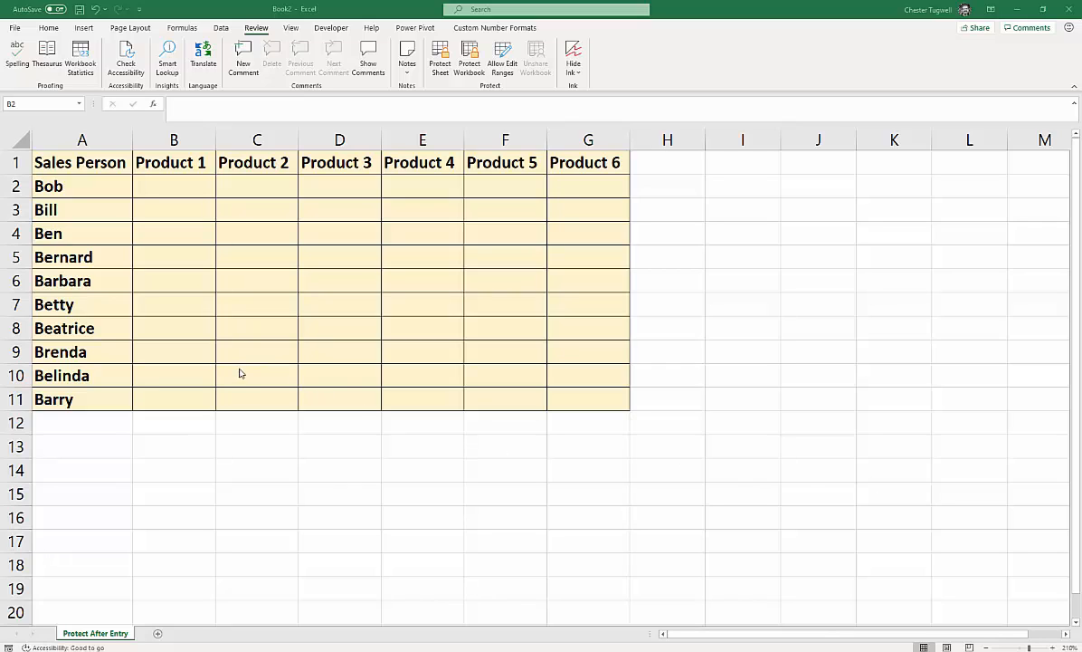
pyautogui.moveTo(20, 142)
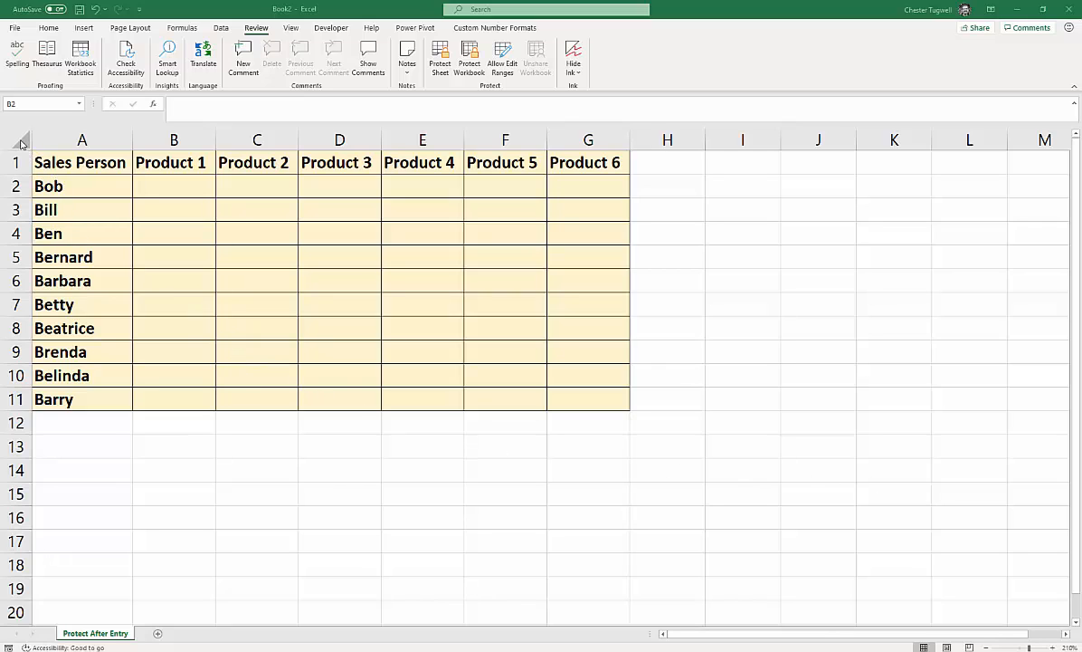
# Step: Select every cell on the Product After Entry worksheet
pyautogui.click(20, 140)
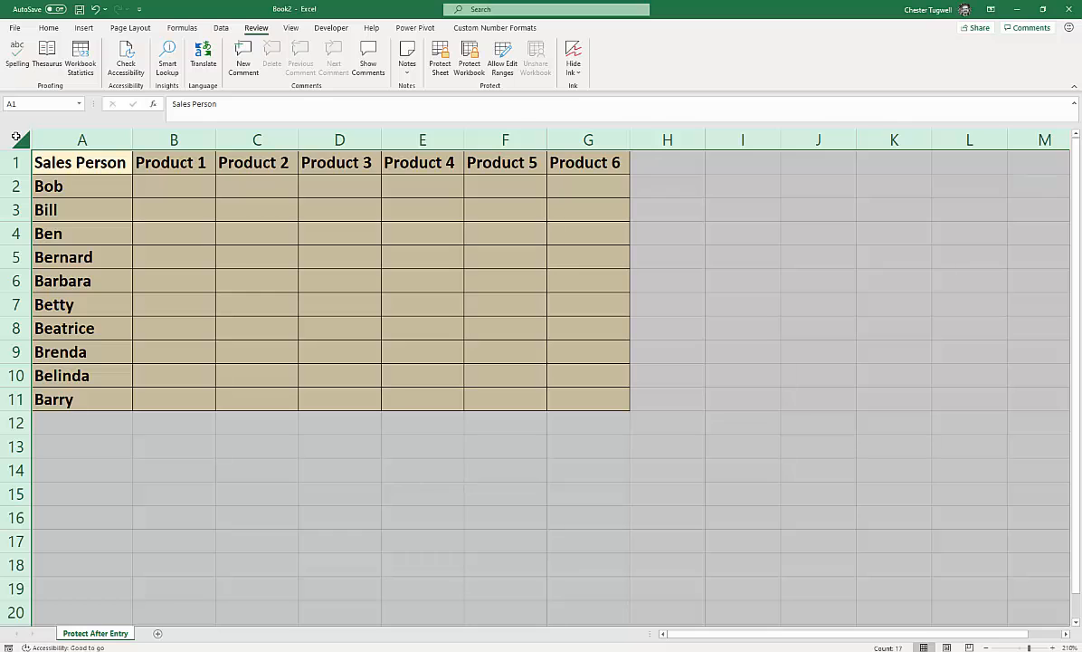
# Step: Turn off the Locked protection setting for all selected cells via Format Cells (Ctrl+1)
pyautogui.press('ctrl+1')
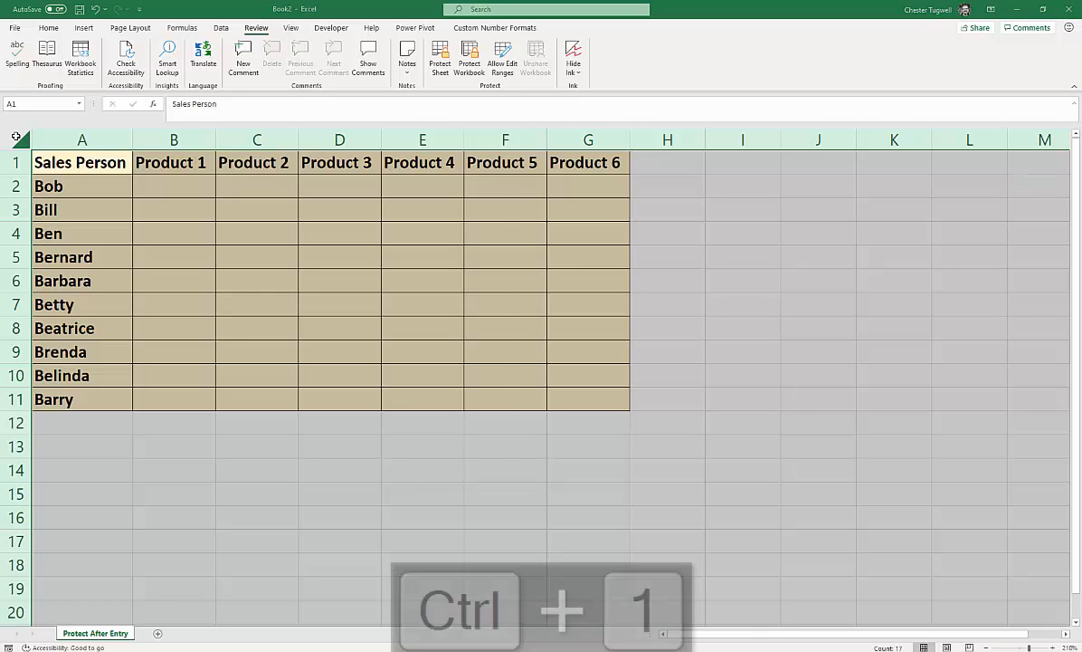
pyautogui.press('ctrl+1')
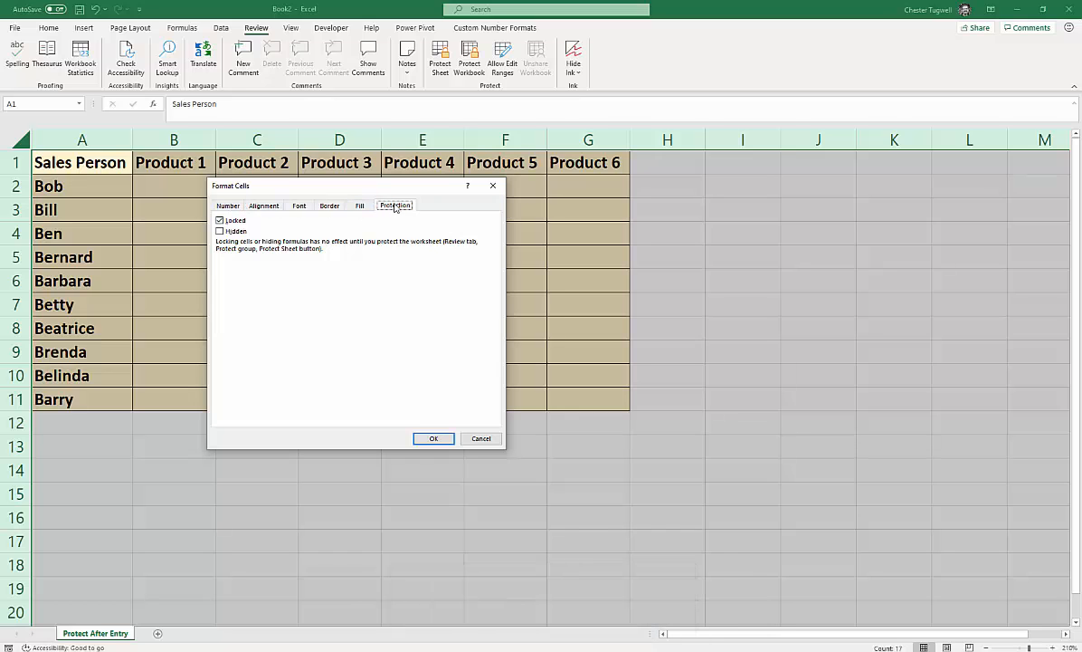
pyautogui.click(228, 204)
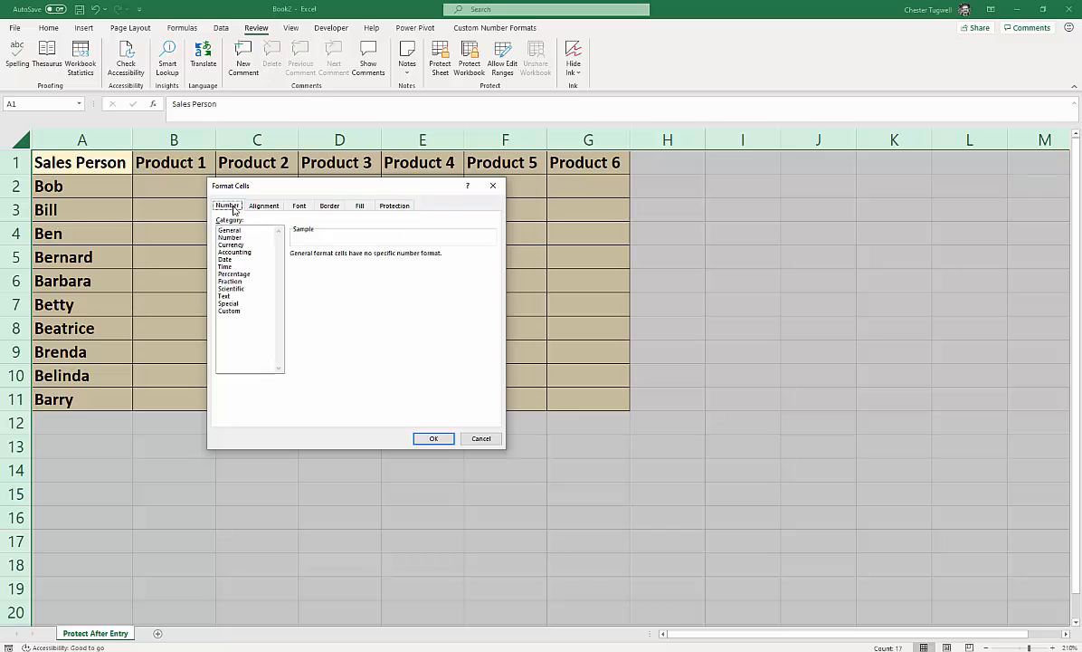
pyautogui.click(394, 204)
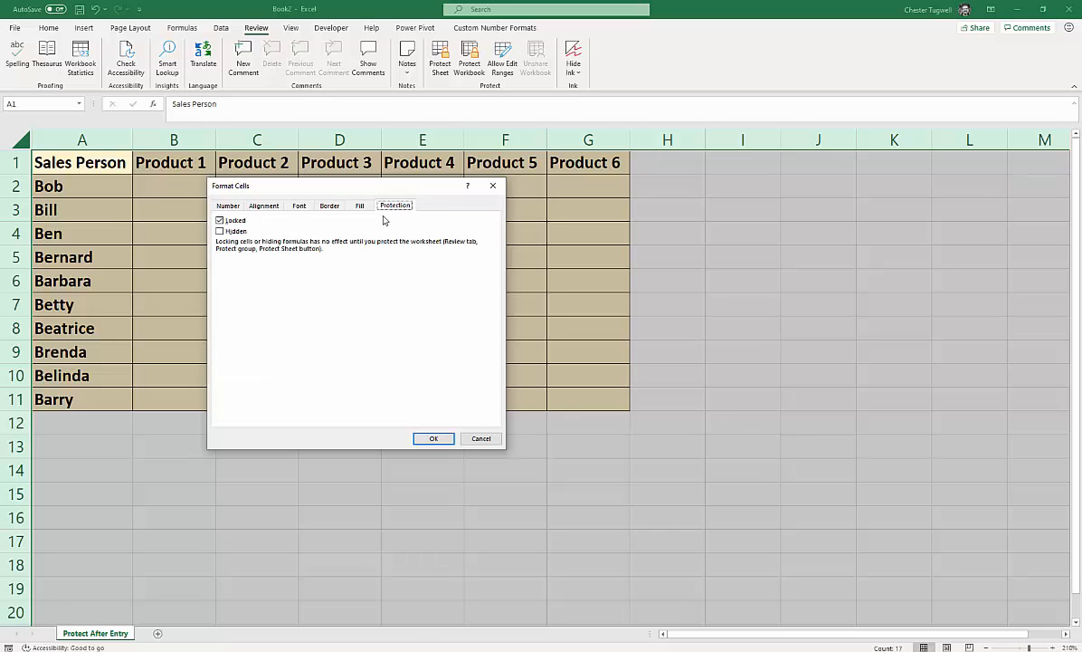
pyautogui.click(219, 221)
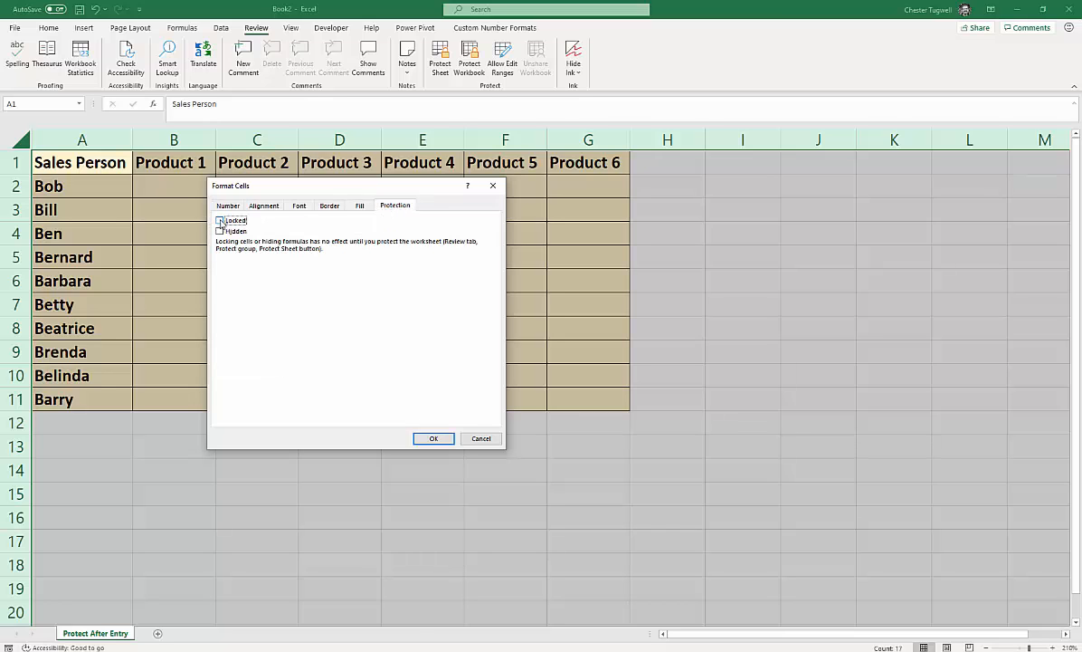
pyautogui.click(219, 221)
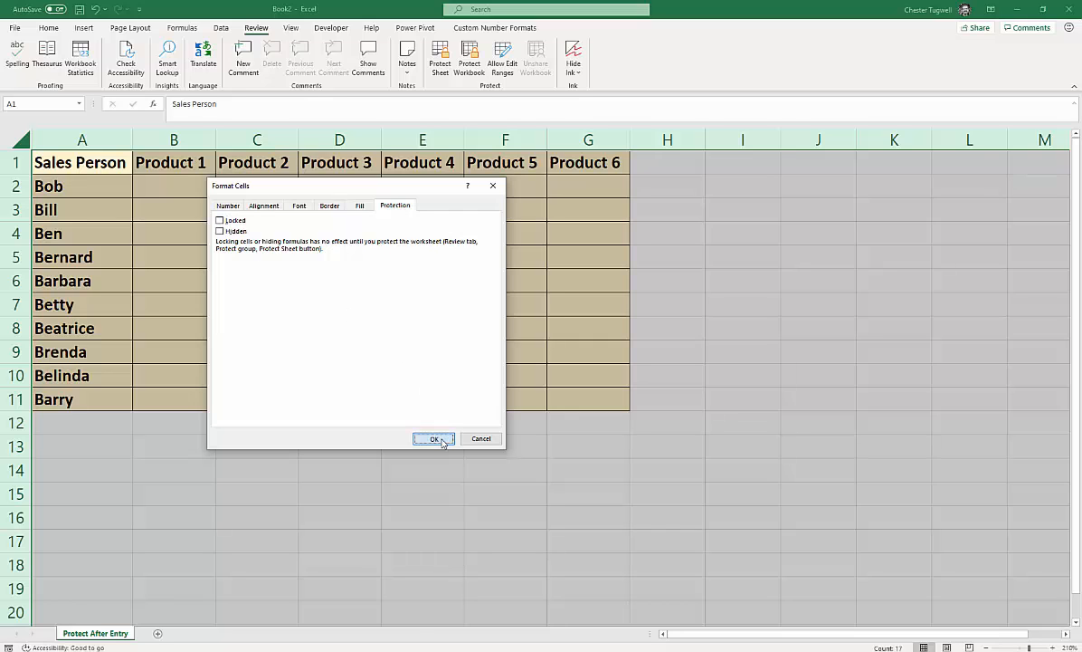
pyautogui.click(435, 438)
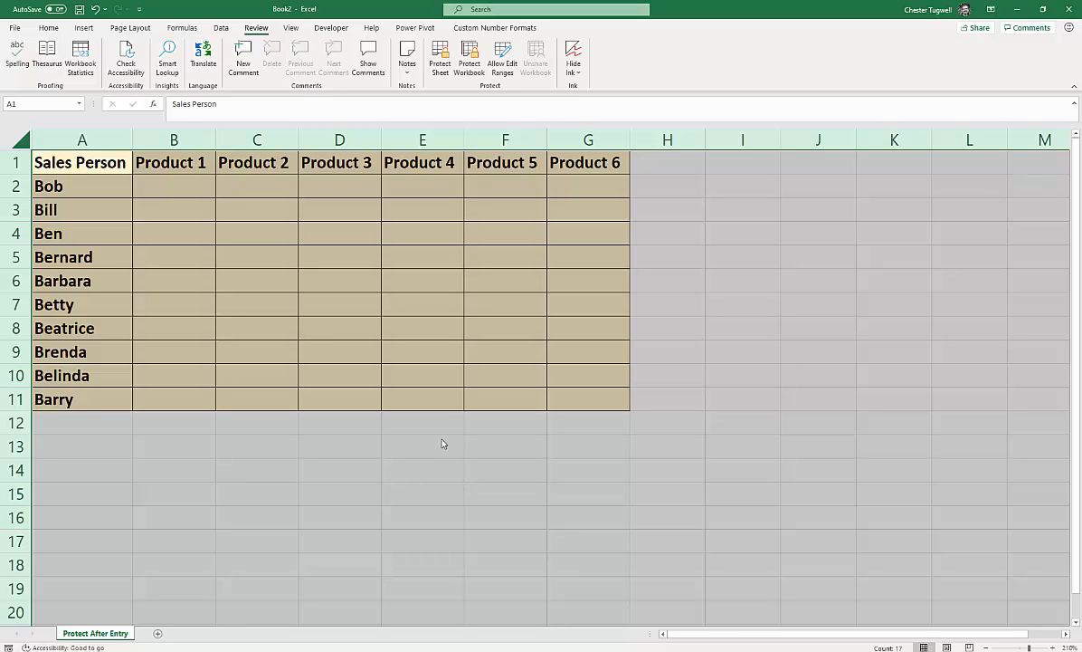
# Step: Bring up the Visual Basic Editor with Alt+F11 for the sheet's code module
pyautogui.press('Alt+F11')
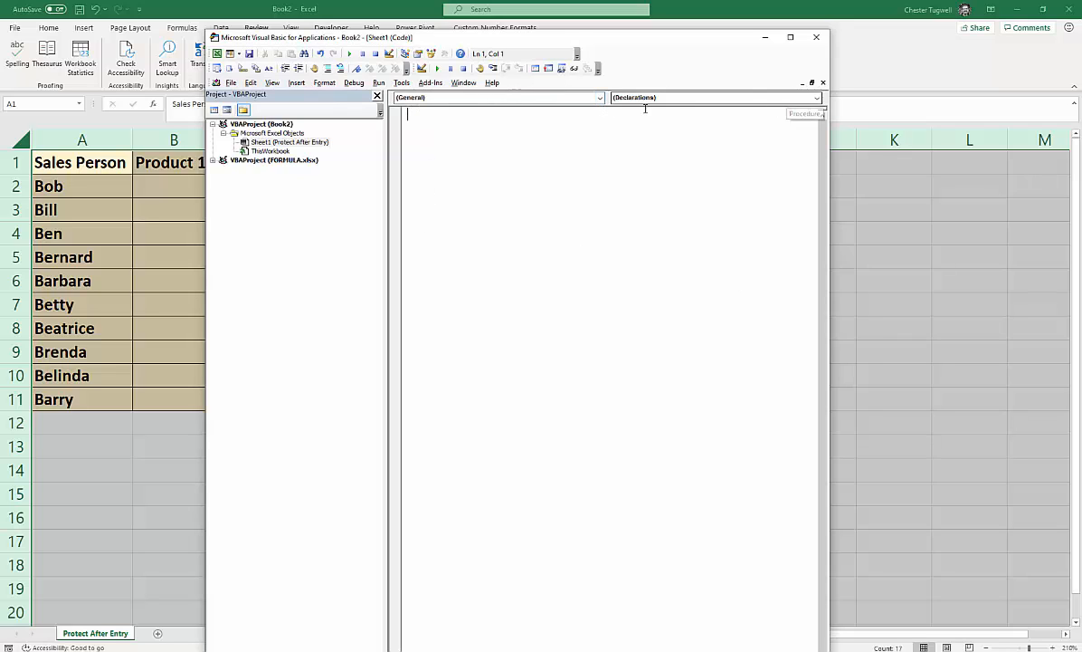
# Step: Create an empty Worksheet_Change event procedure from the Worksheet object and Change event
pyautogui.click(595, 97)
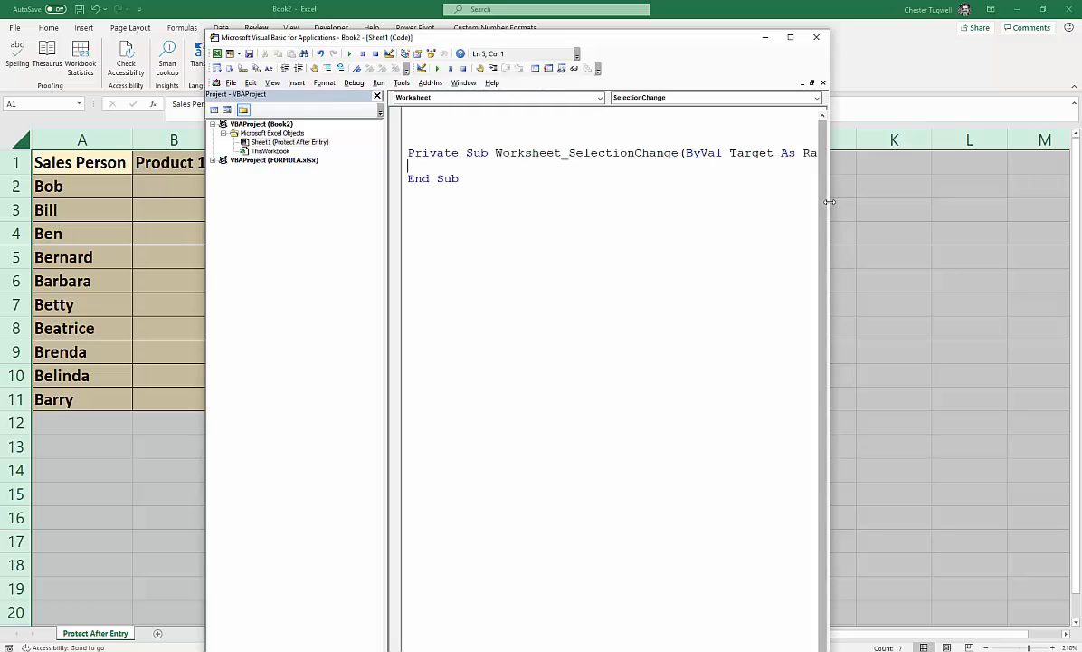
pyautogui.click(789, 36)
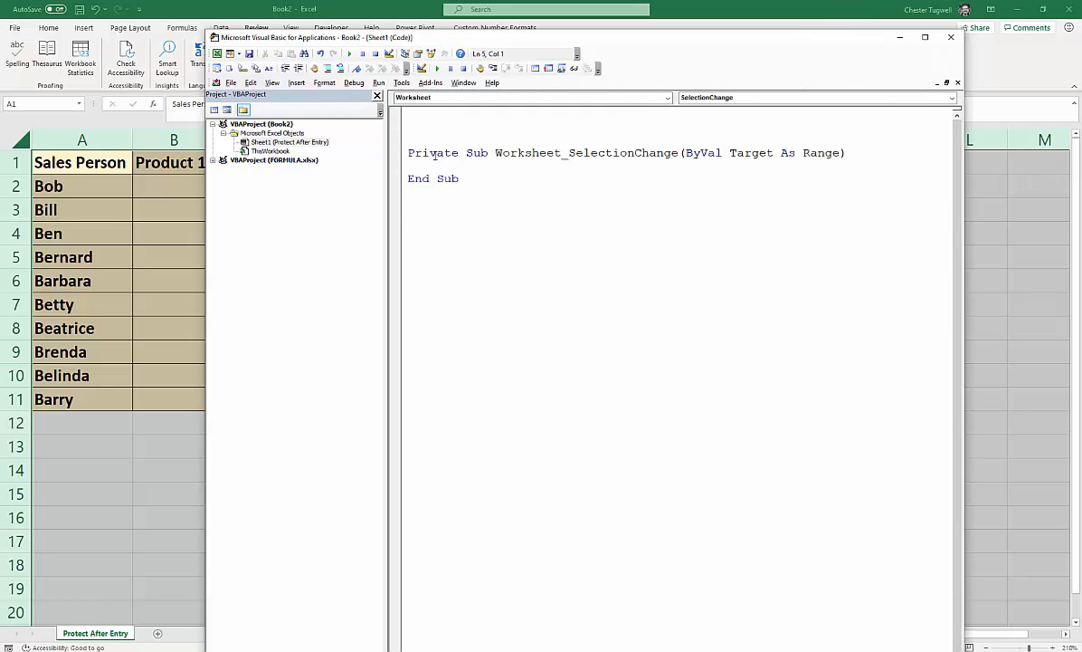
pyautogui.moveTo(589, 163)
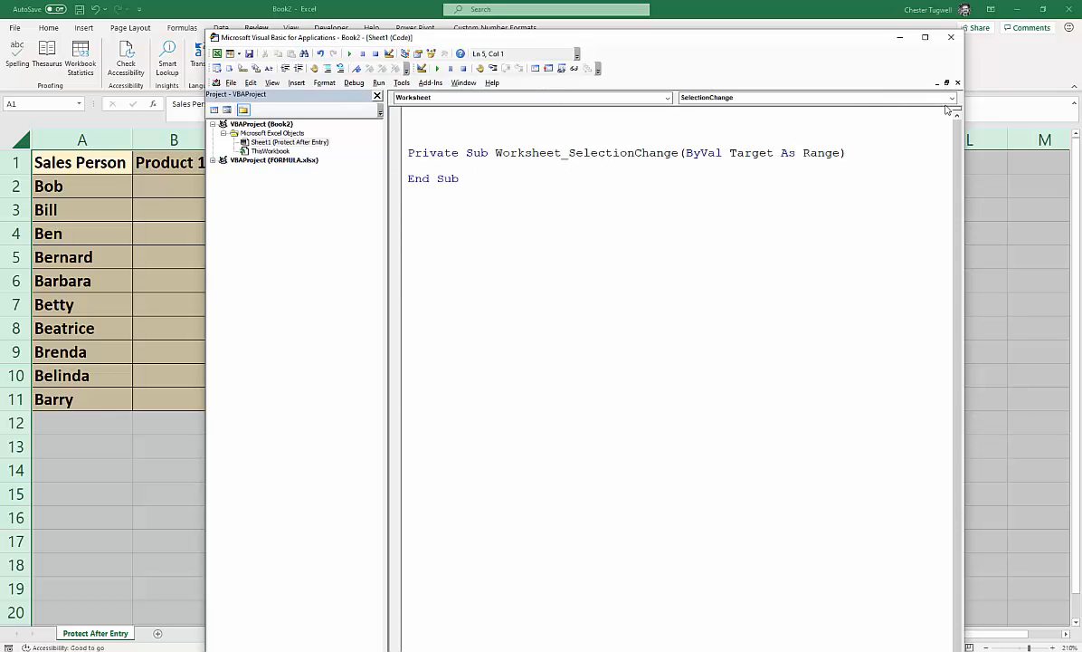
pyautogui.click(952, 98)
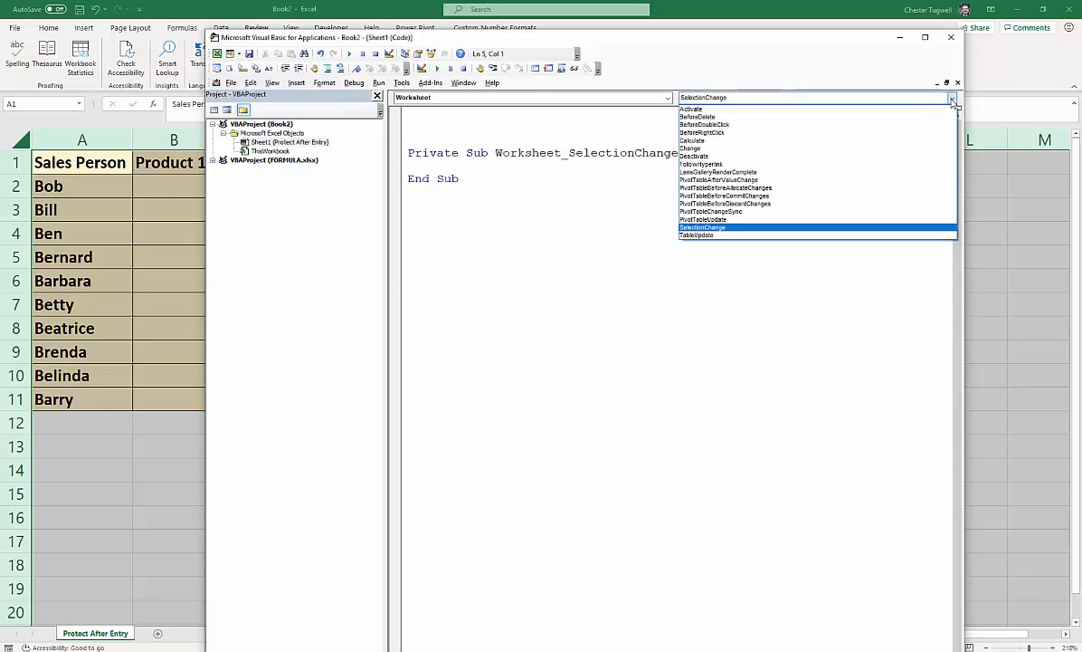
pyautogui.moveTo(743, 154)
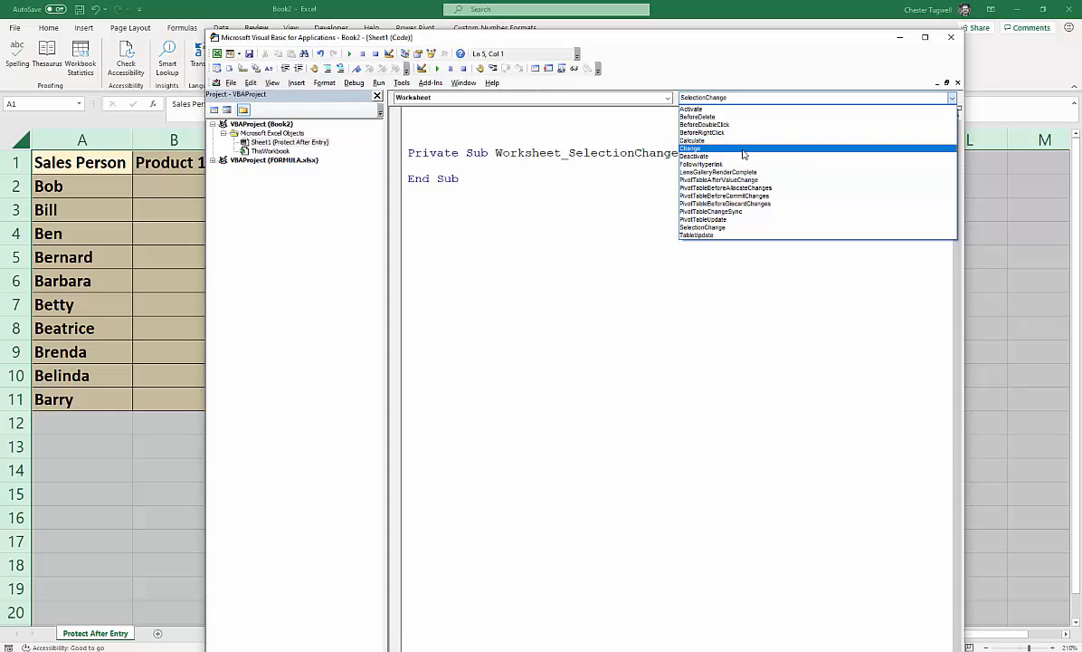
pyautogui.click(691, 148)
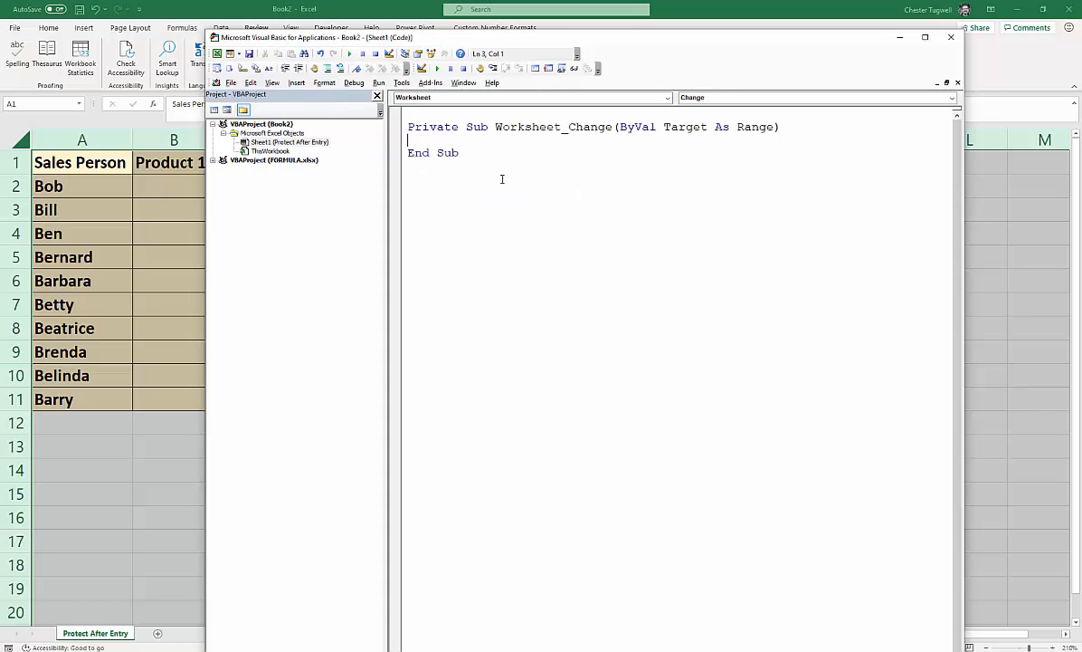
pyautogui.press('Enter')
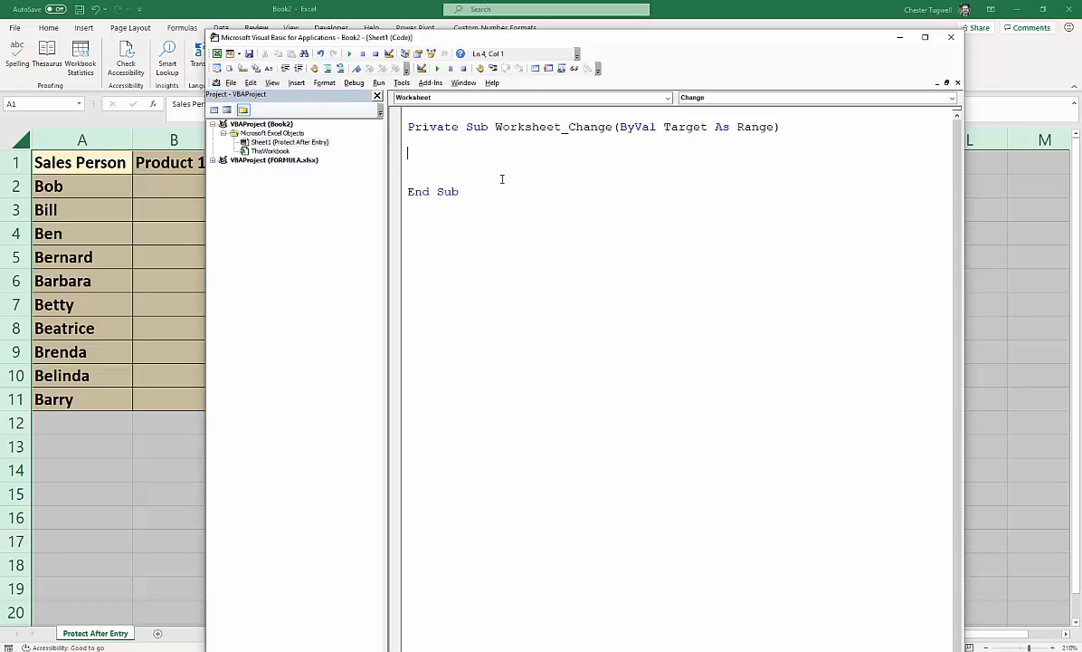
pyautogui.write('act')
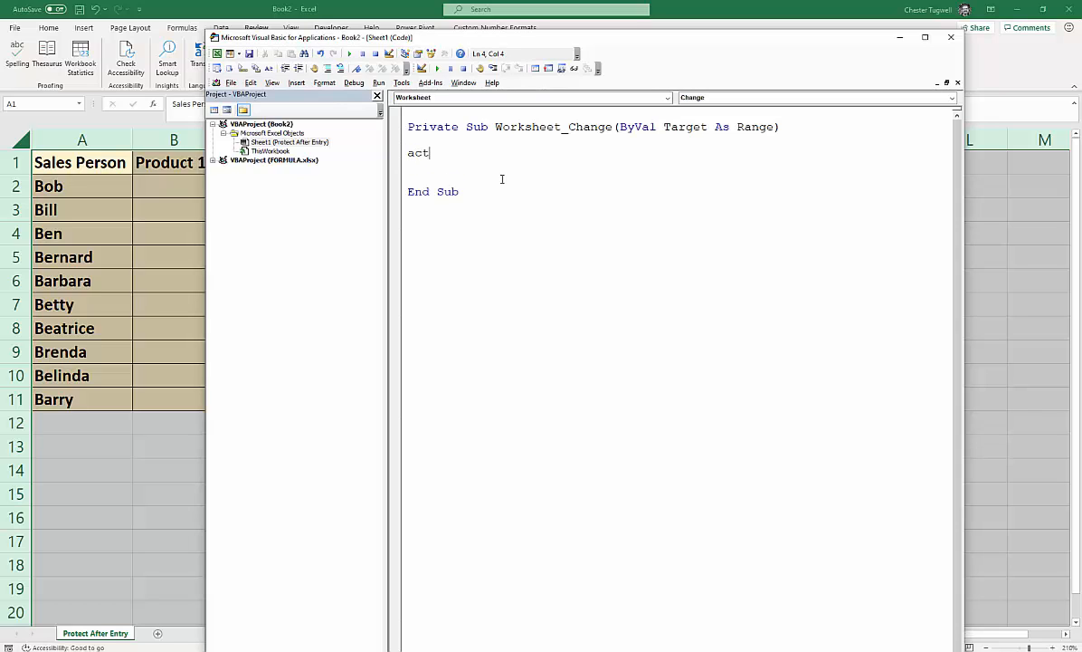
pyautogui.write('ive')
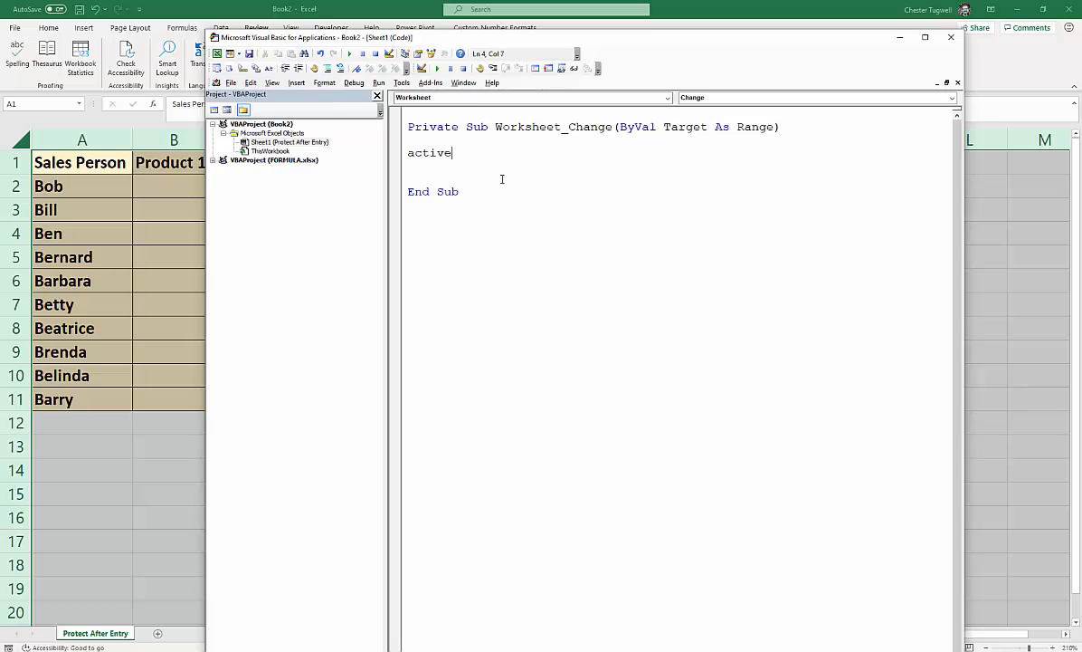
pyautogui.write('she')
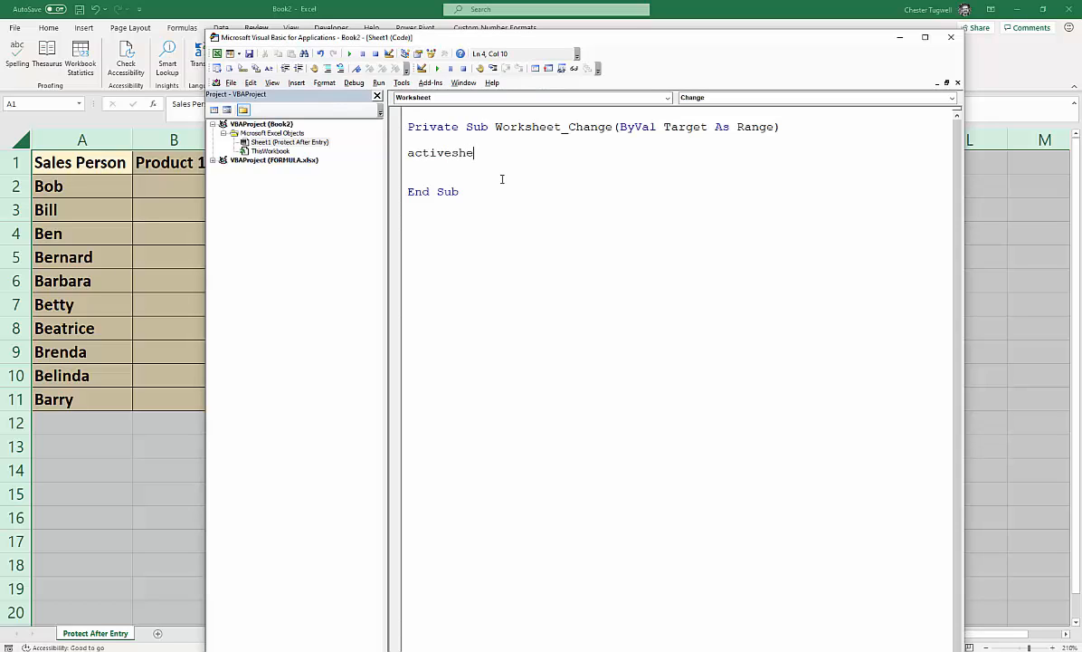
pyautogui.write('et')
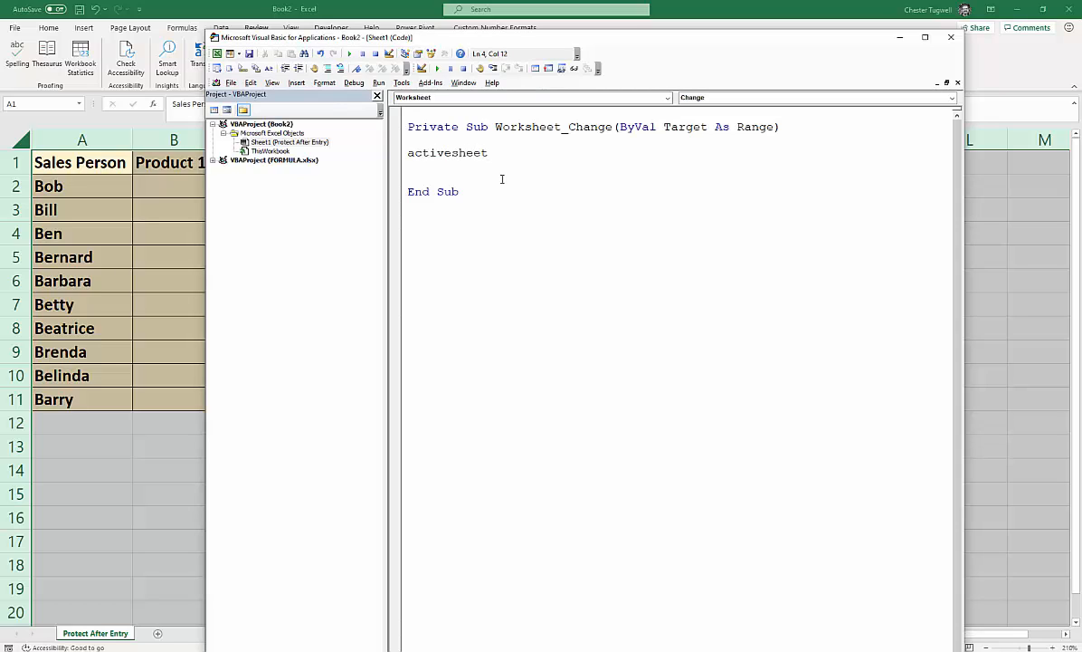
pyautogui.write('.un')
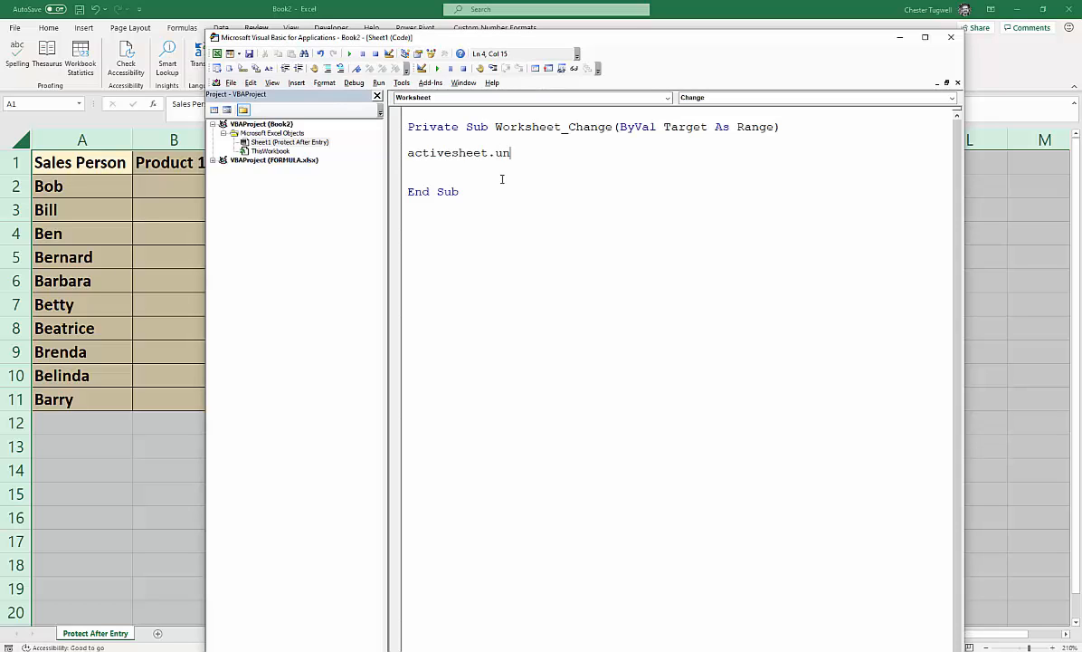
pyautogui.write('protect')
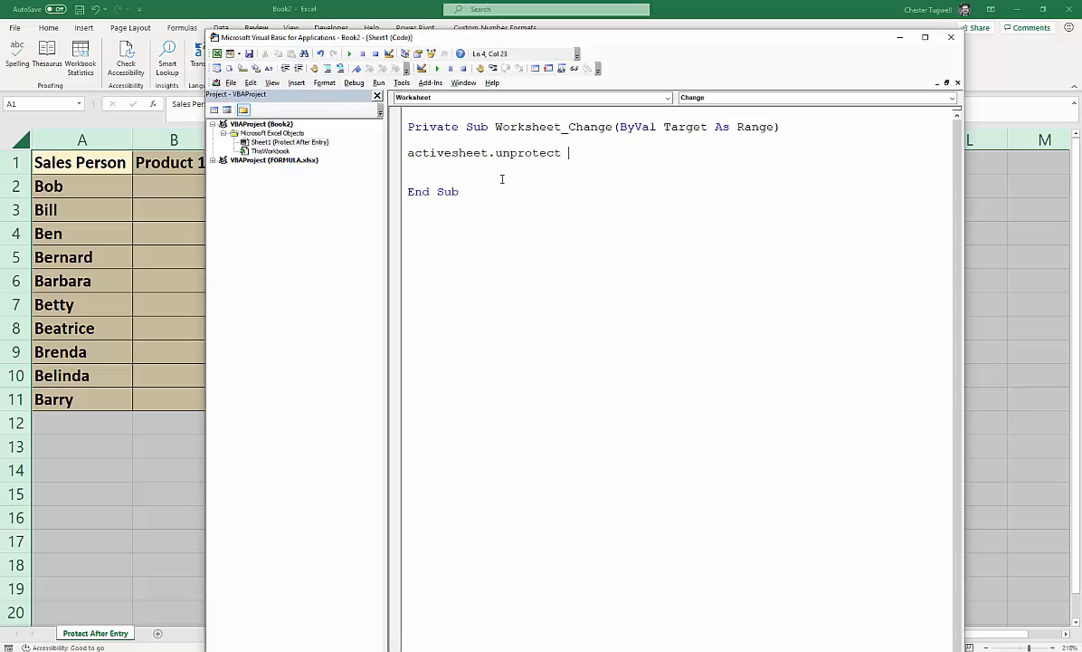
pyautogui.write('Passw')
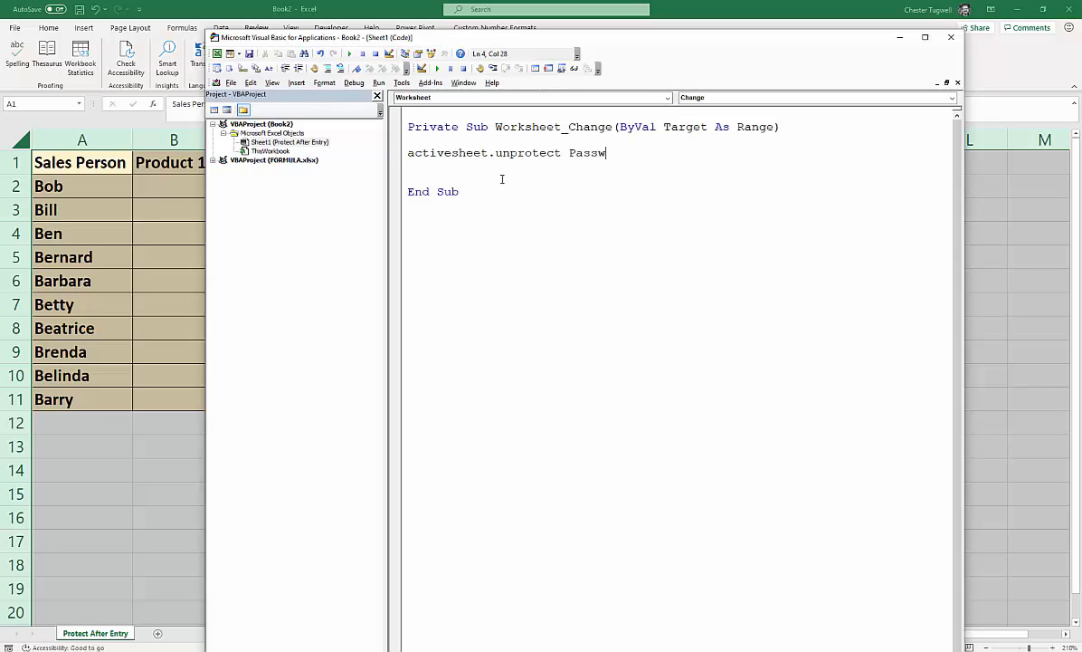
pyautogui.write('ord:')
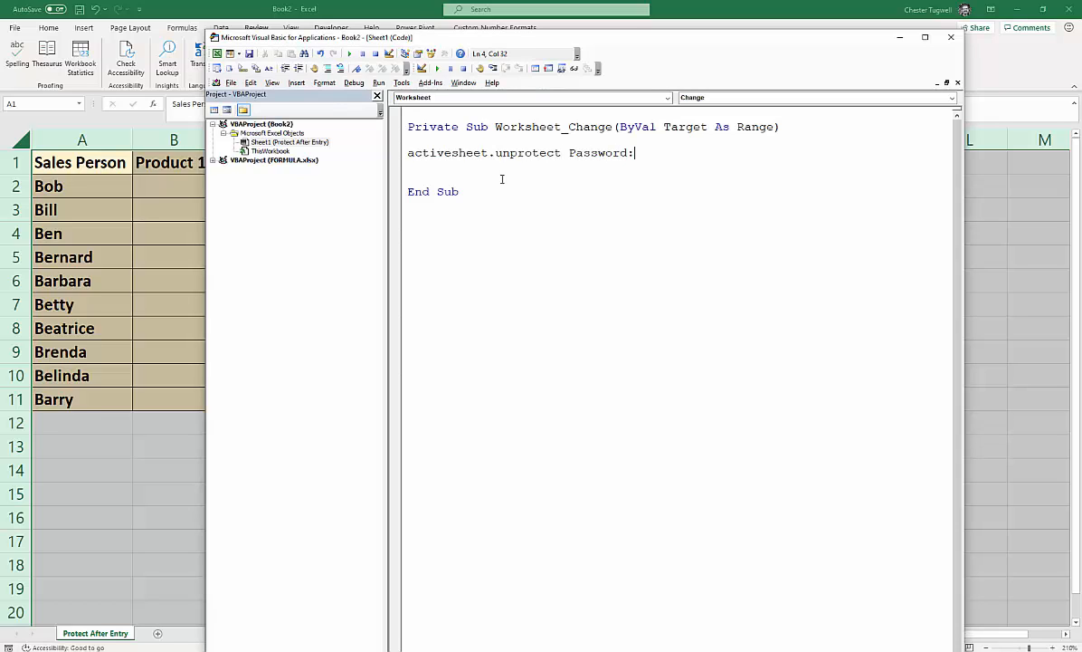
pyautogui.write('="0')
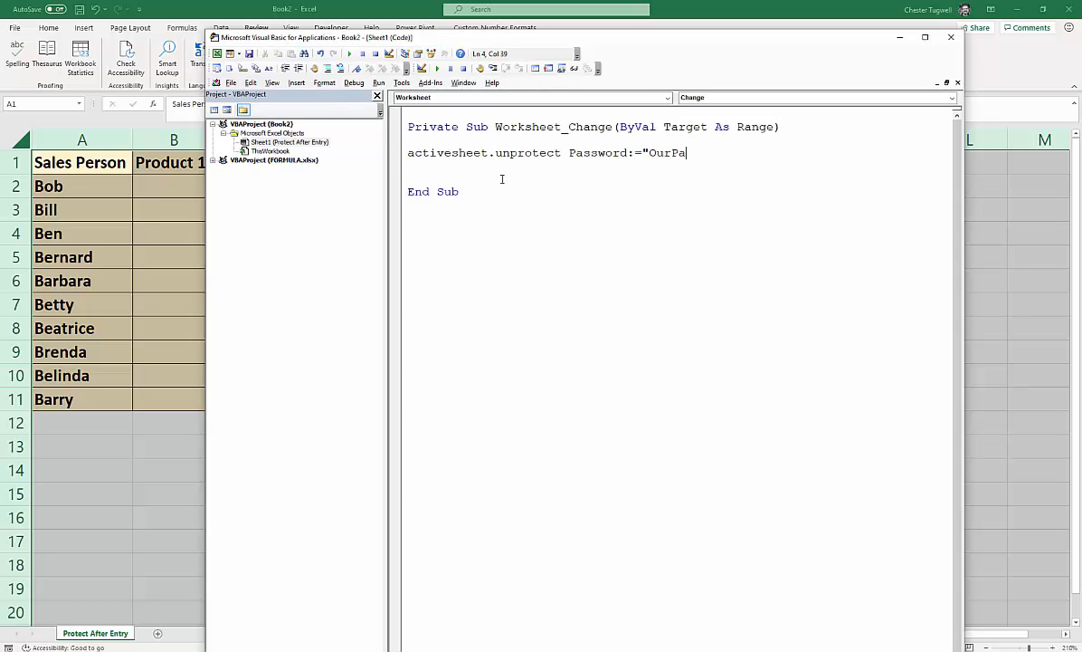
pyautogui.write('ssword"')
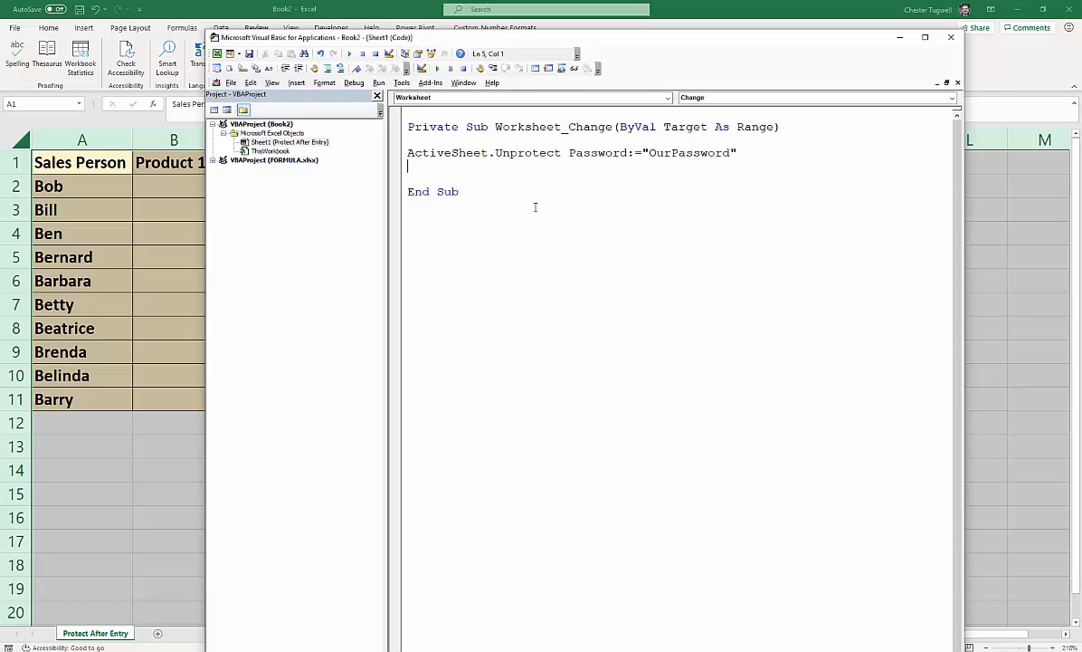
# Step: Add the line Target.Locked = True below it
pyautogui.write('Ta')
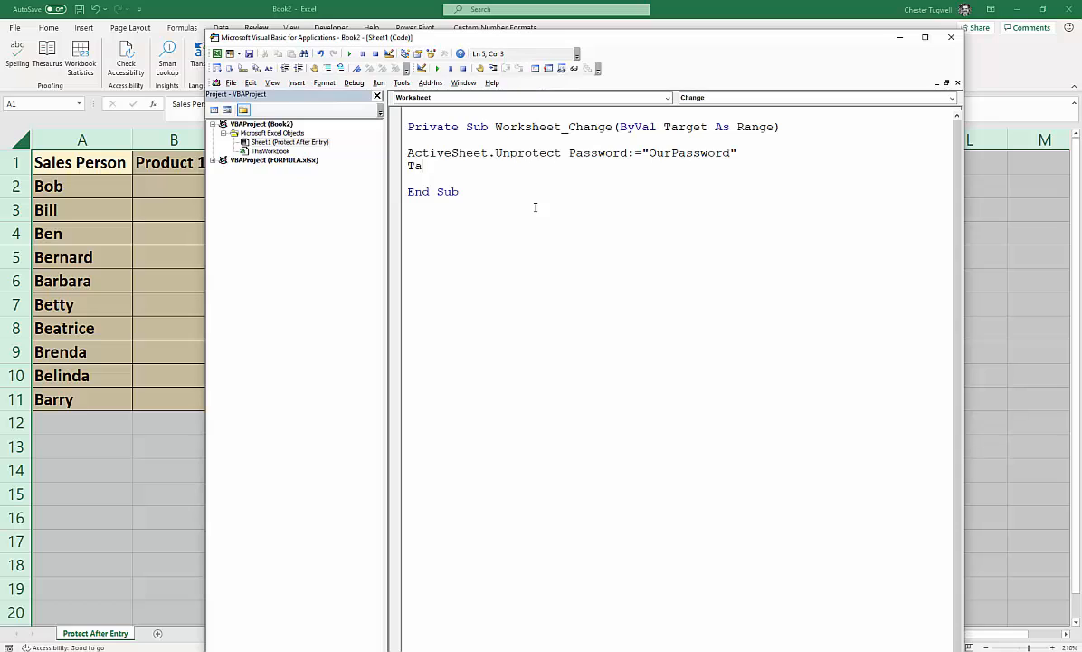
pyautogui.write('rget')
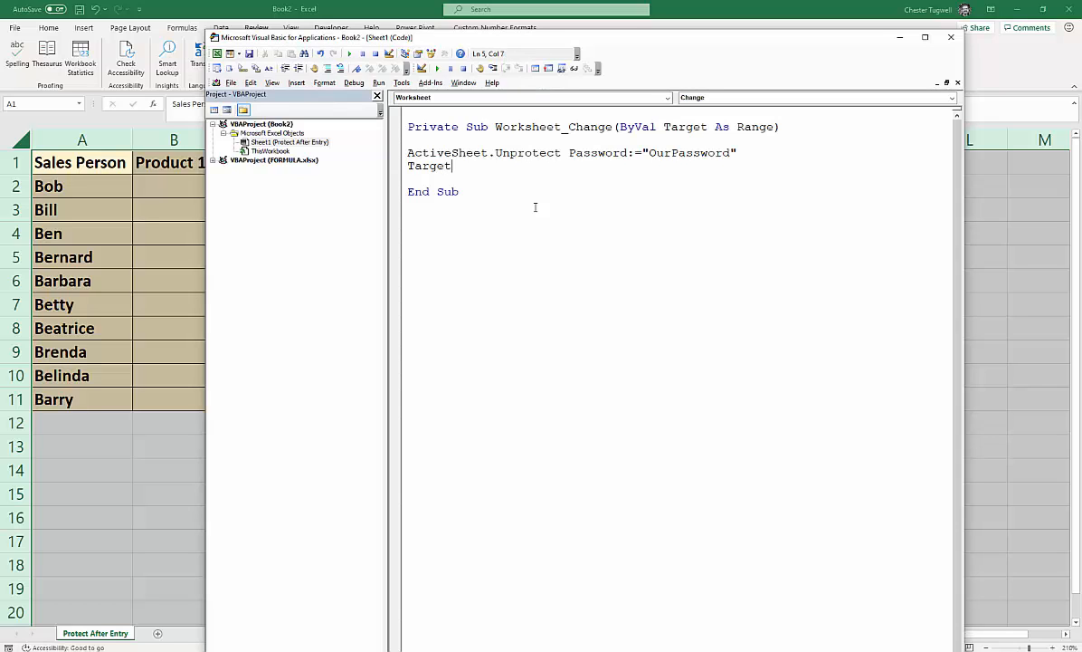
pyautogui.write('.c')
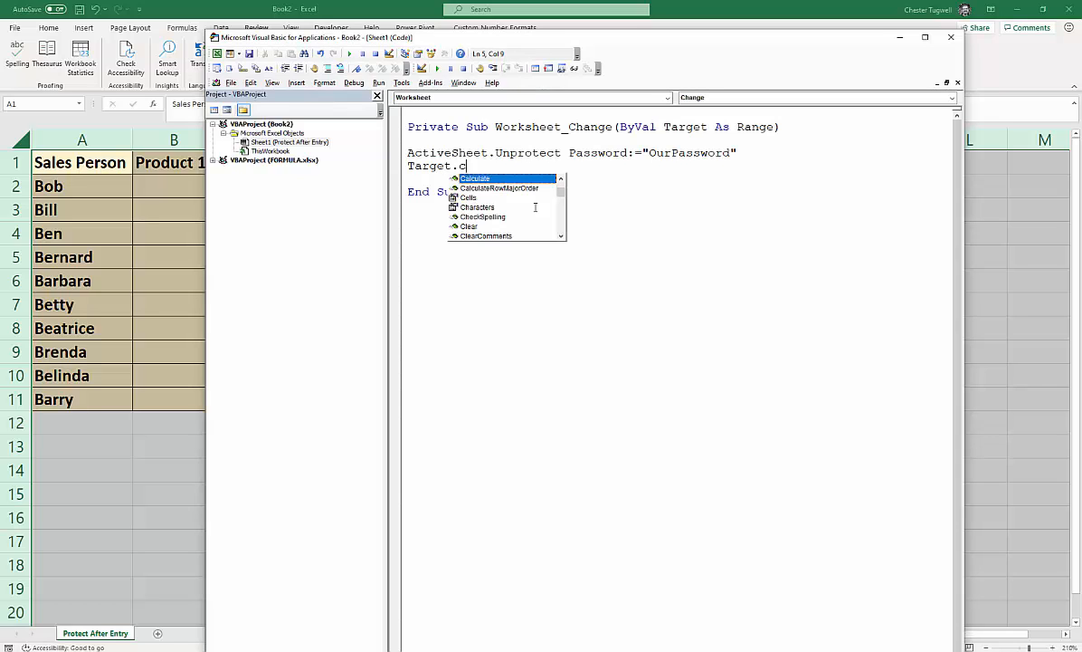
pyautogui.write('ocked')
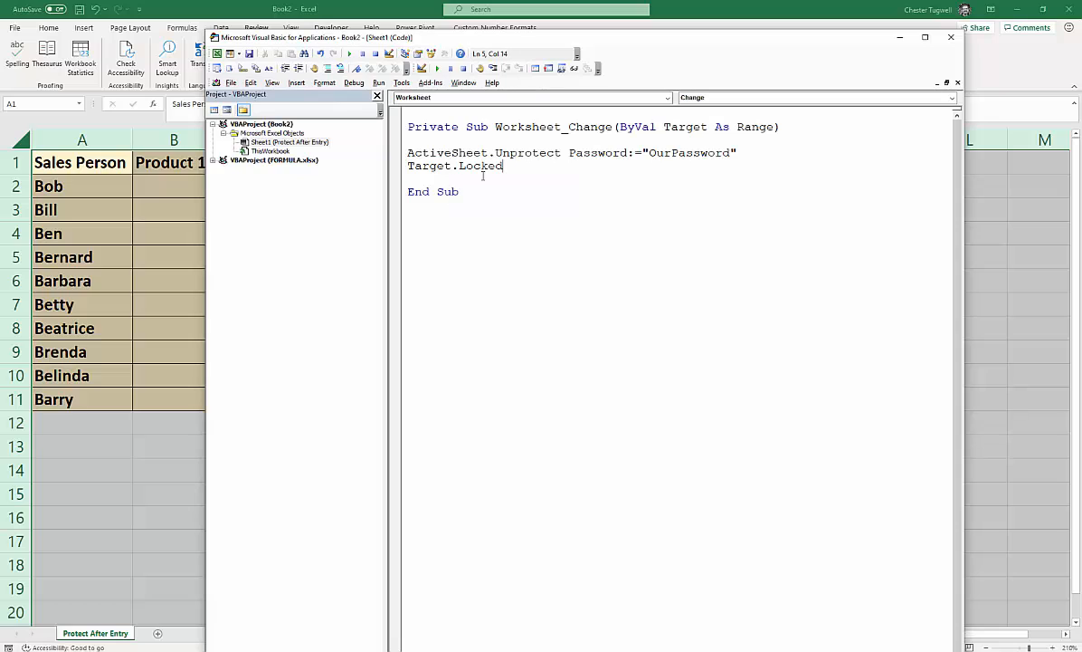
pyautogui.write('= Tr')
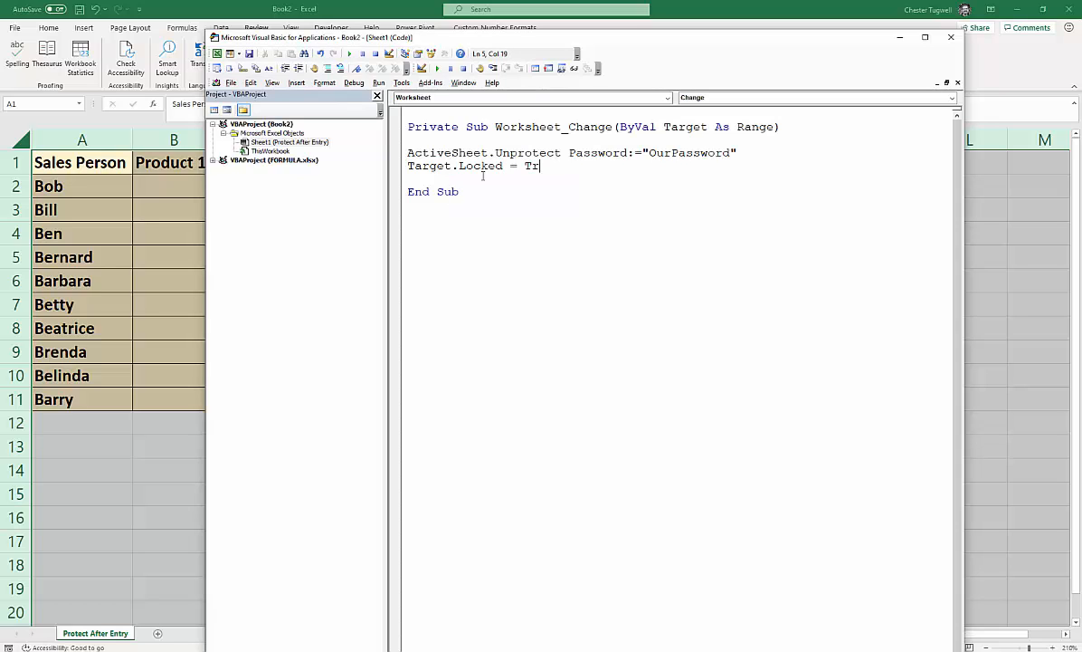
pyautogui.write('ue')
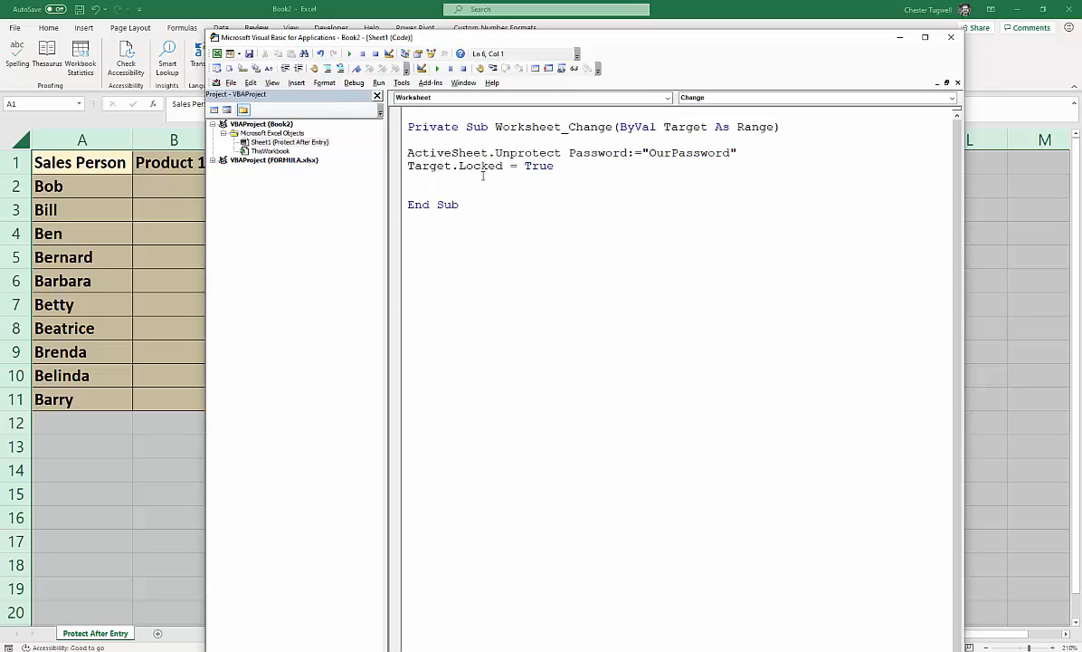
pyautogui.write('A')
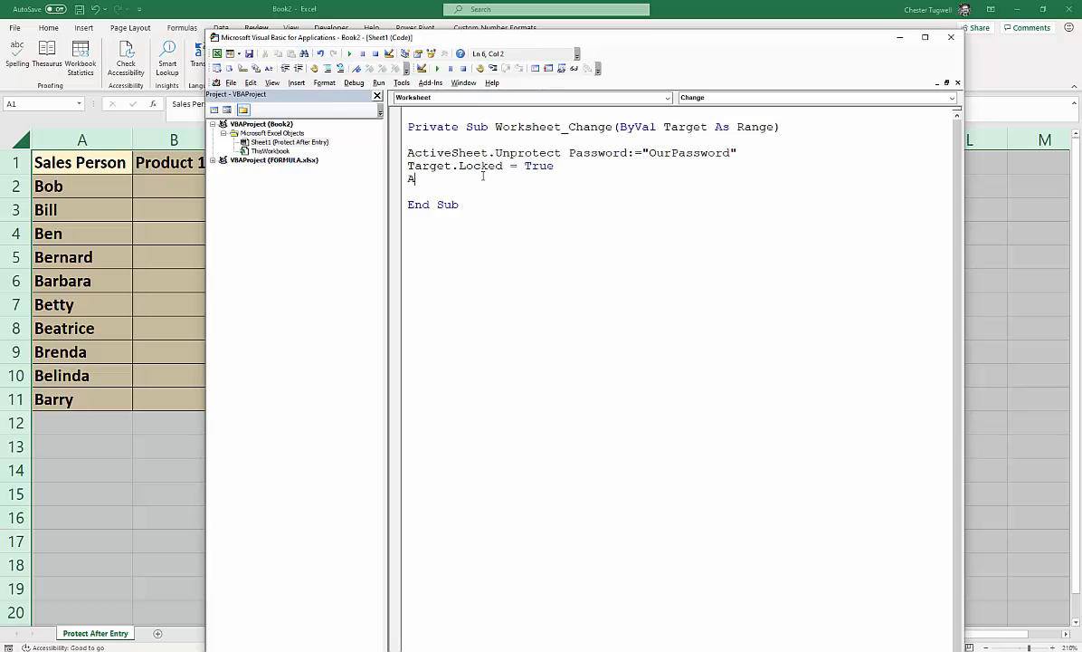
pyautogui.write('ctiv')
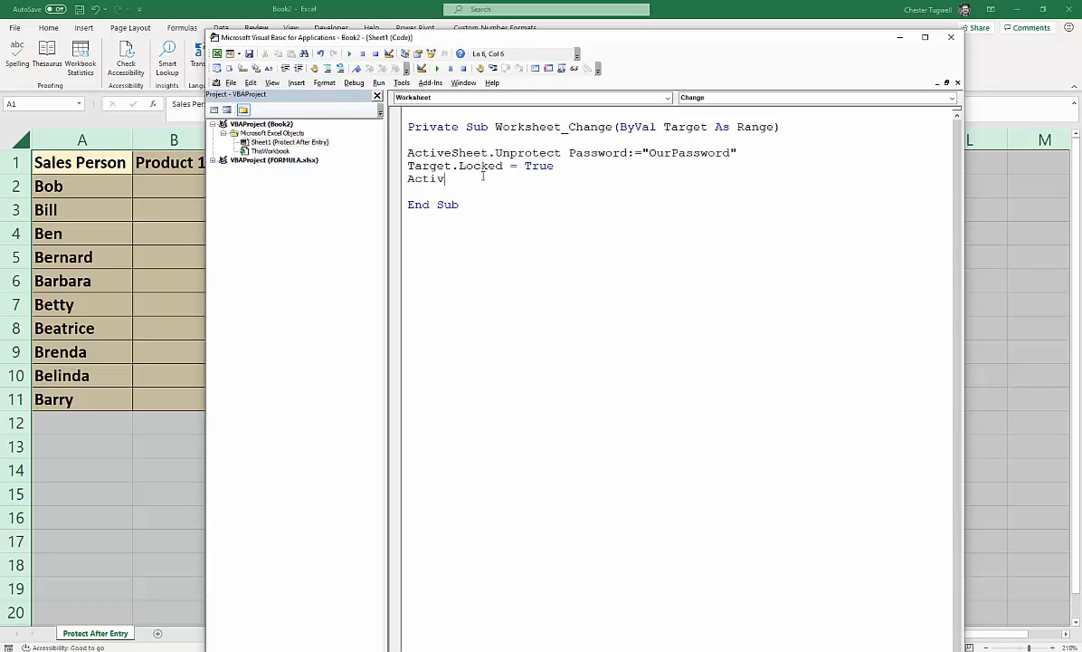
pyautogui.write('esheet')
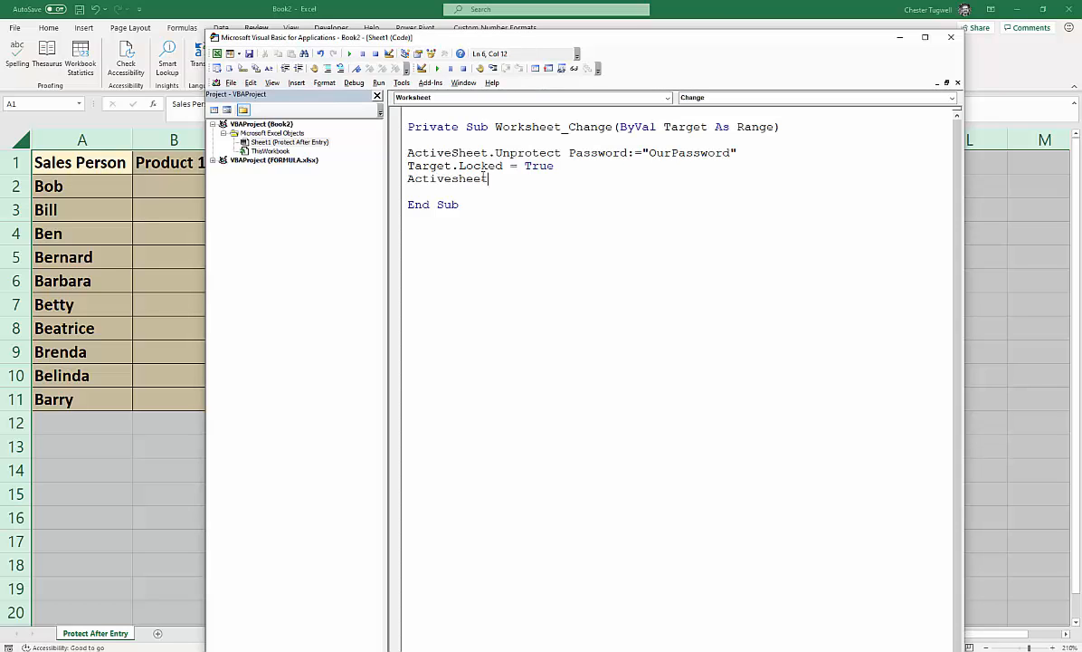
pyautogui.write('.pro')
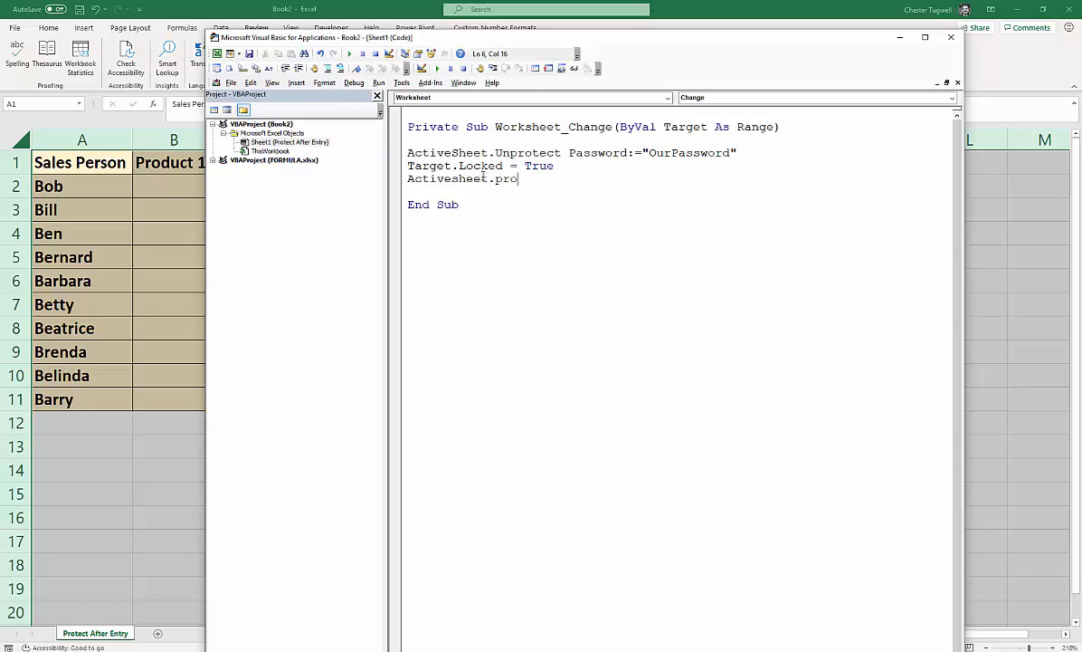
pyautogui.write('tect P')
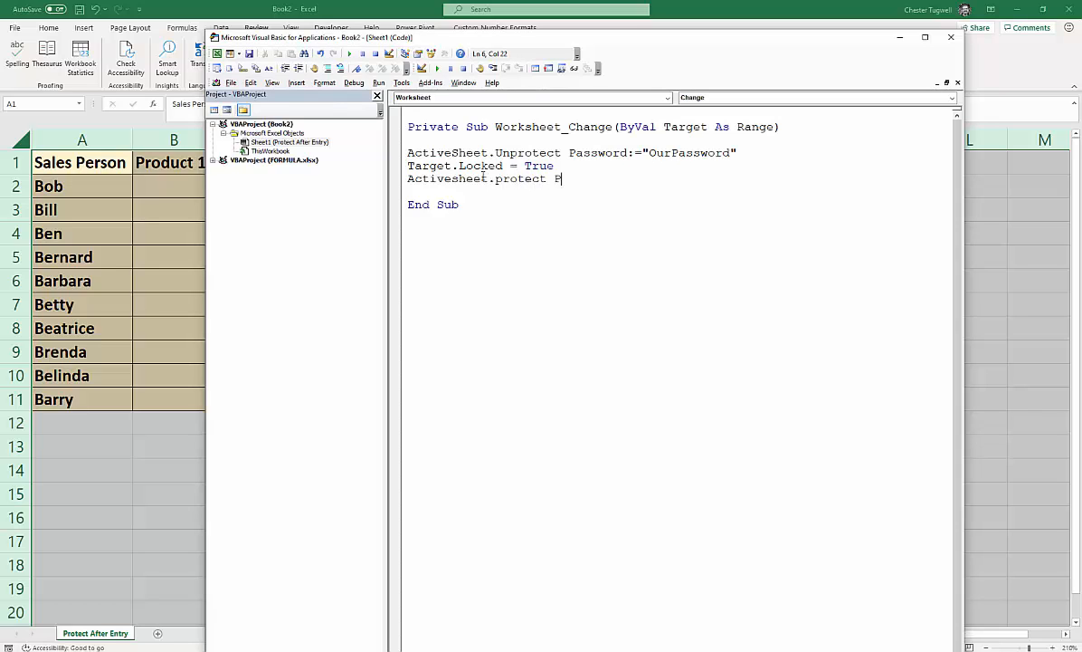
pyautogui.write('assword')
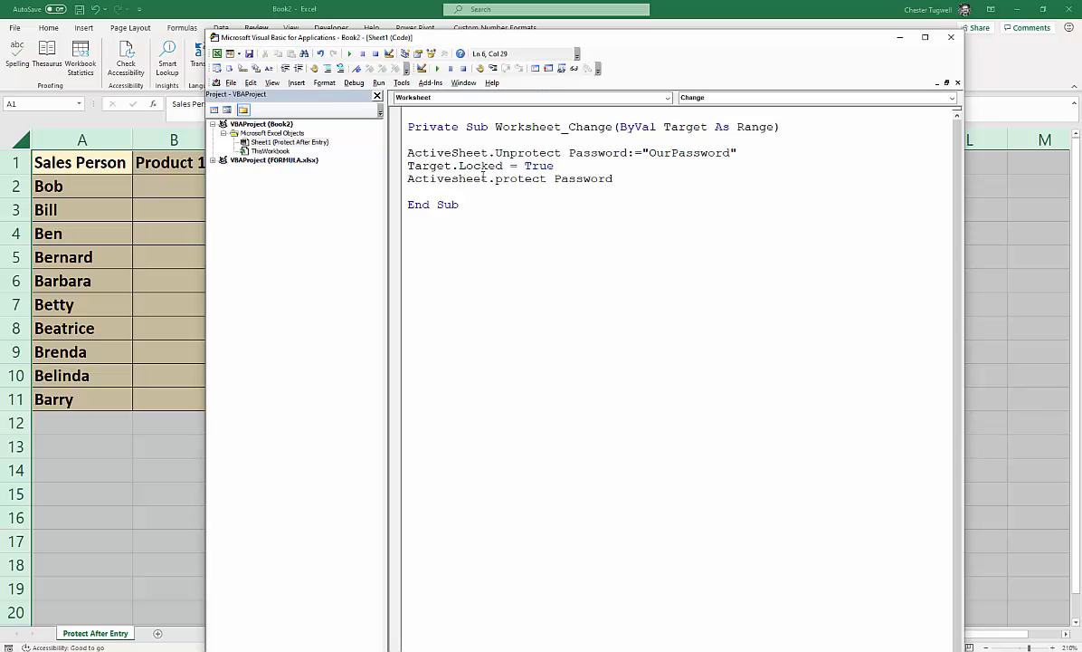
pyautogui.write(':="')
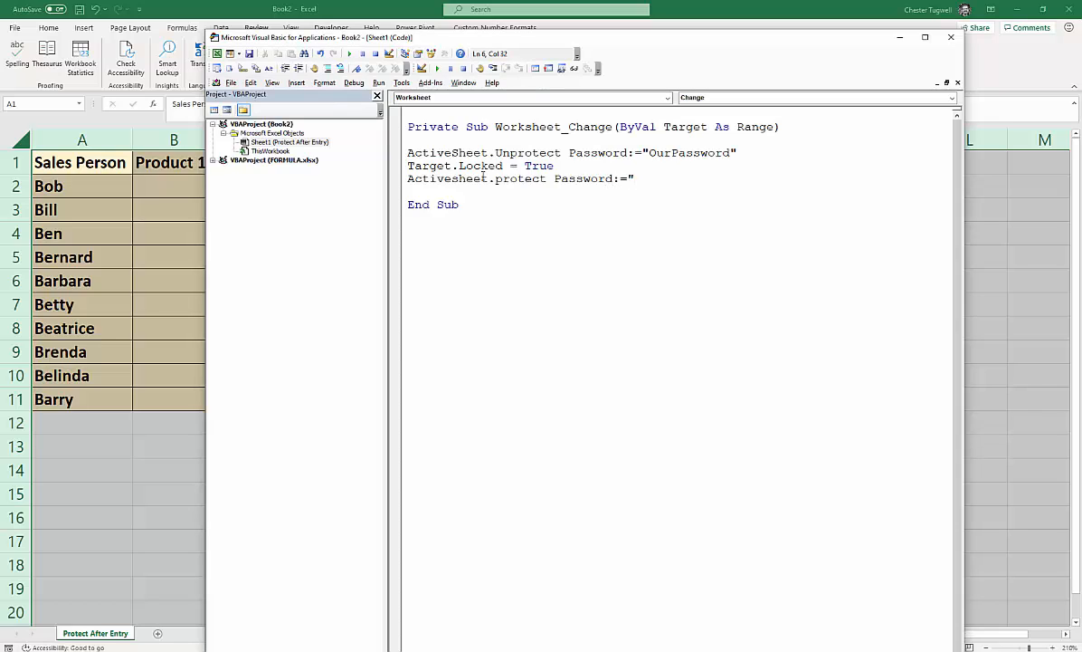
pyautogui.write('OurPassw')
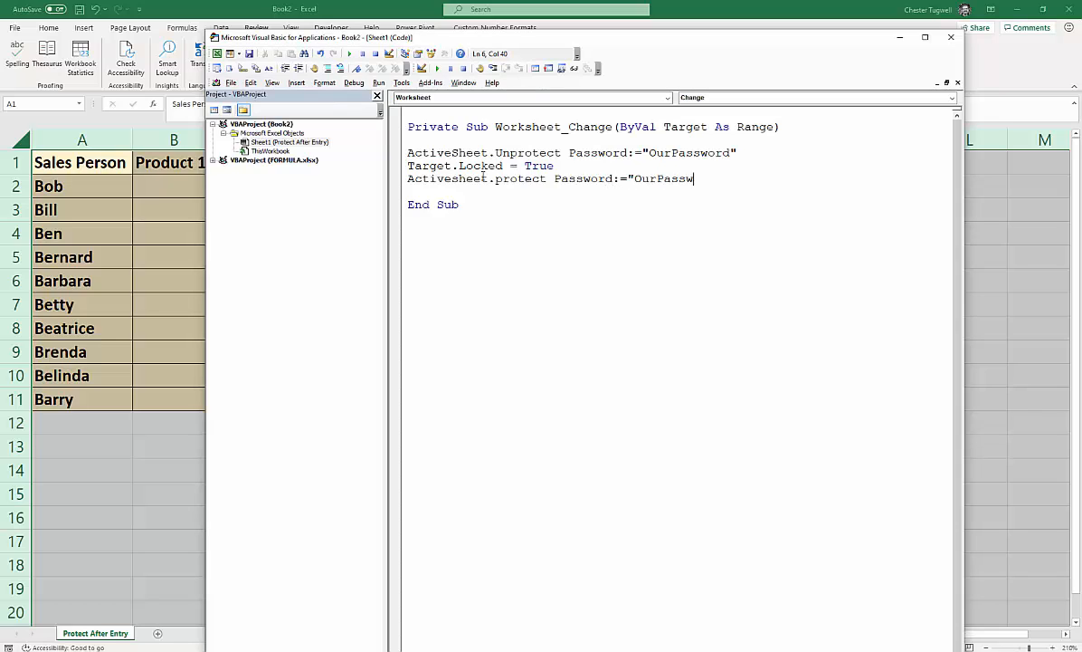
pyautogui.write('ord"')
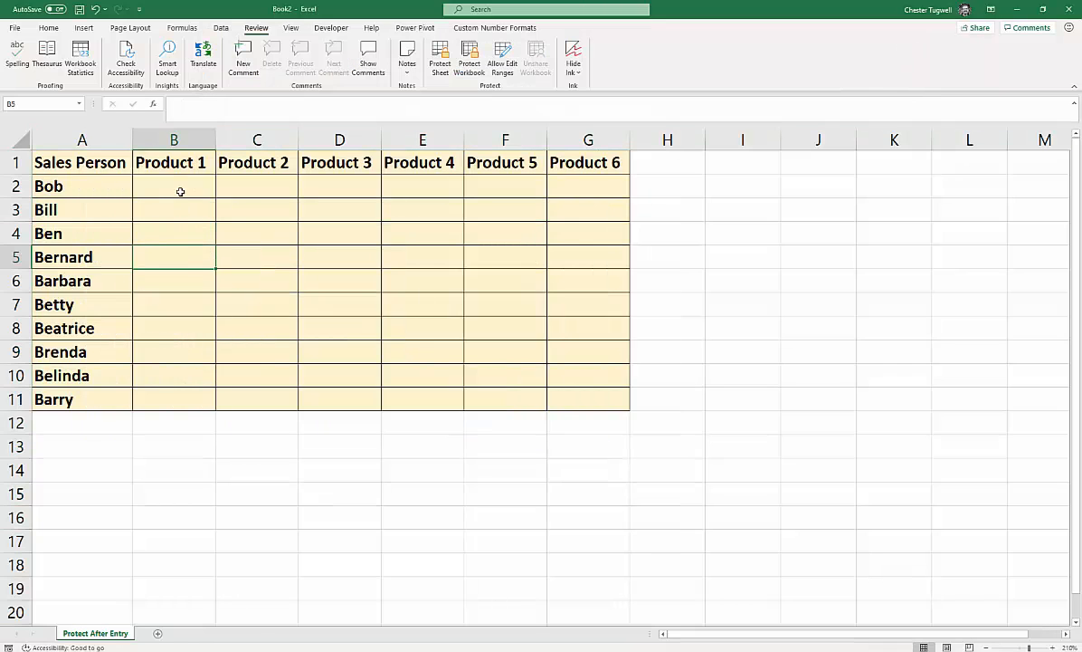
# Step: Enter Bob's sales 56748 in B2 and £74,484 in C2, then attempt to edit B2
pyautogui.write('56')
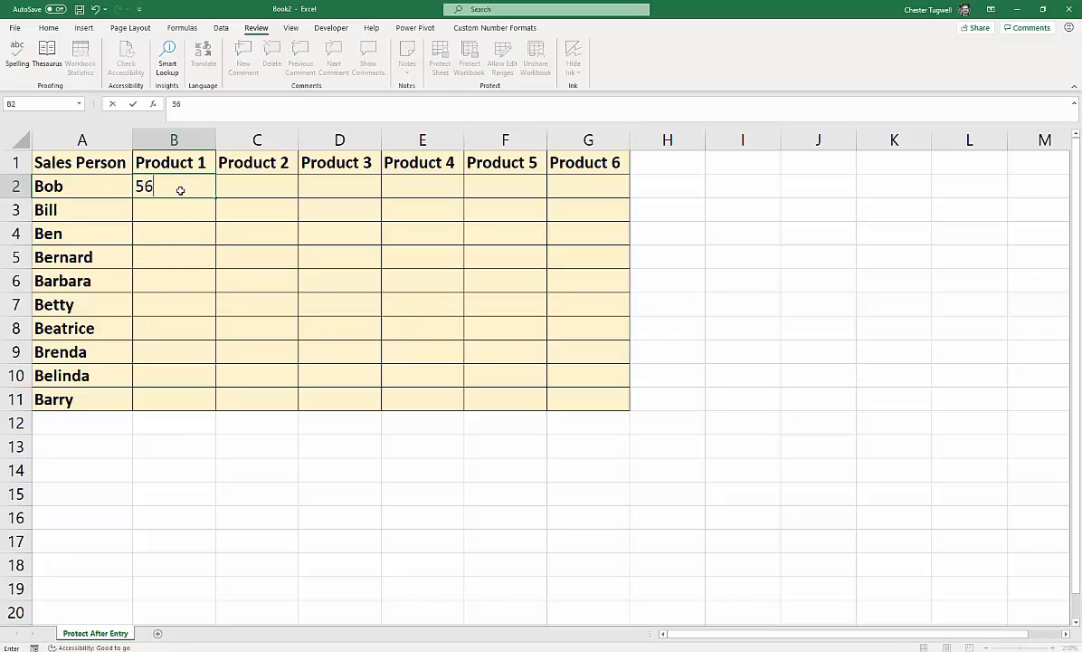
pyautogui.write('748')
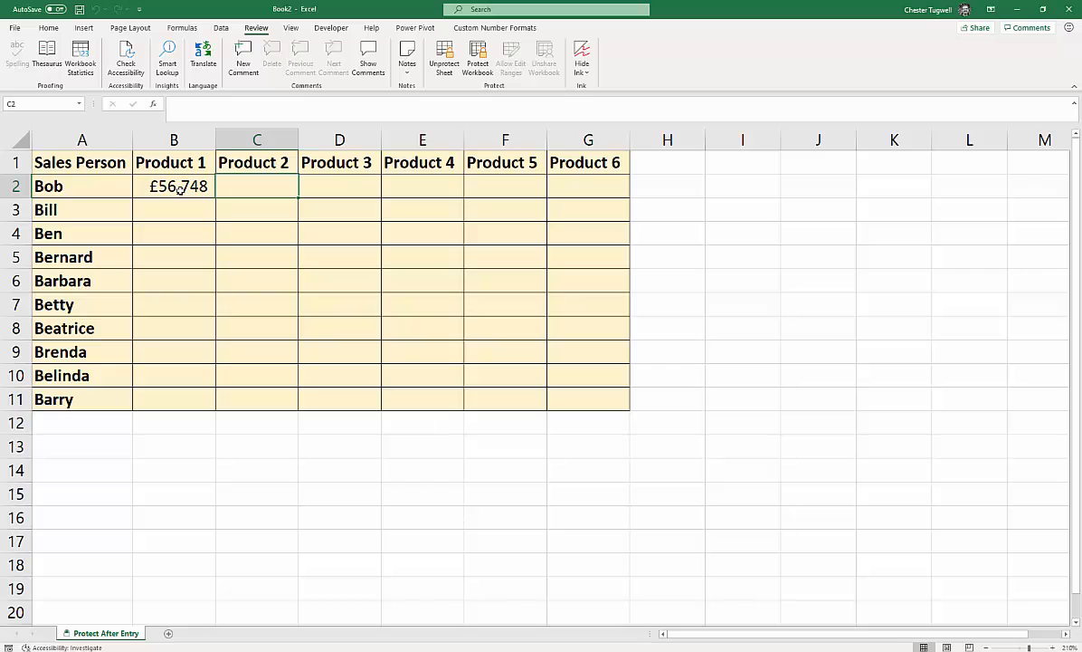
pyautogui.write('£74,484')
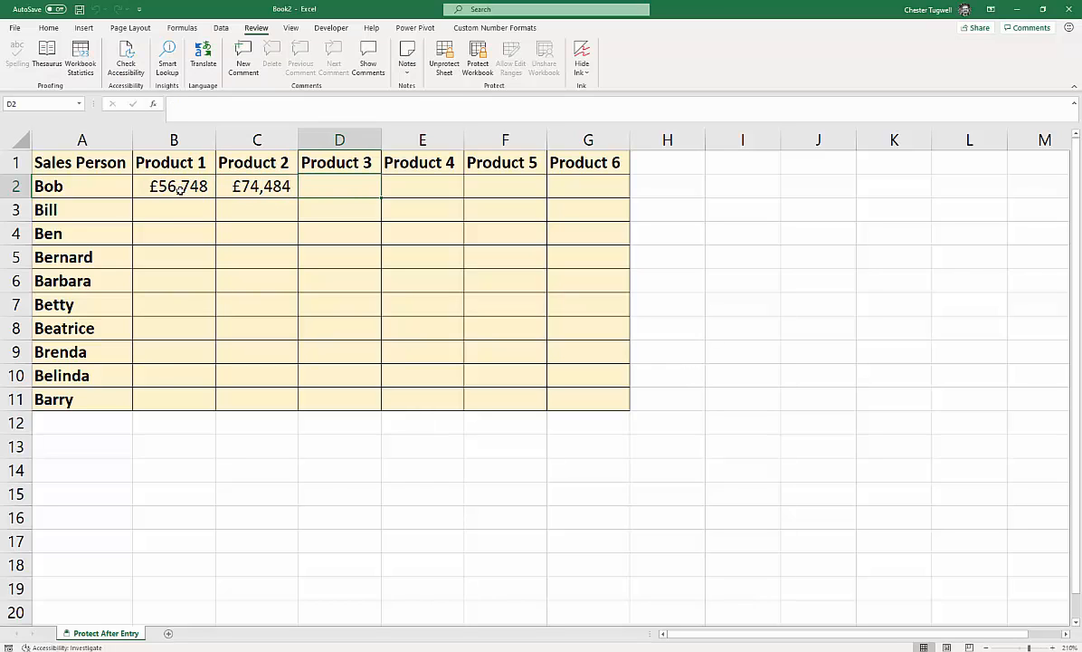
pyautogui.click(174, 185)
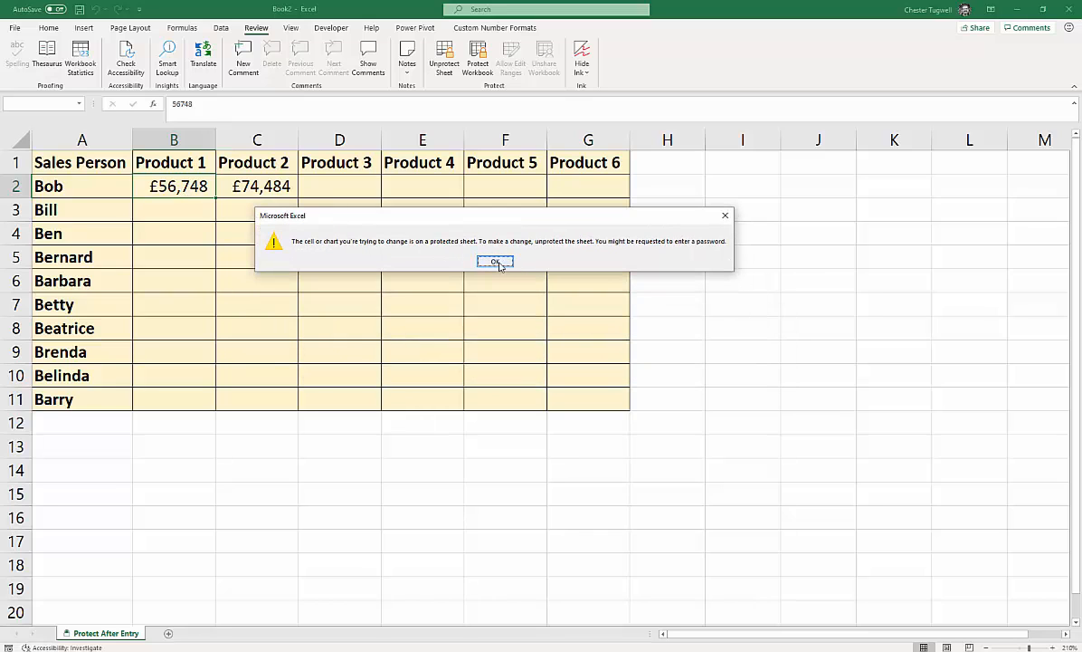
# Step: Dismiss the protection warning and unprotect the sheet with its password via Review
pyautogui.click(494, 261)
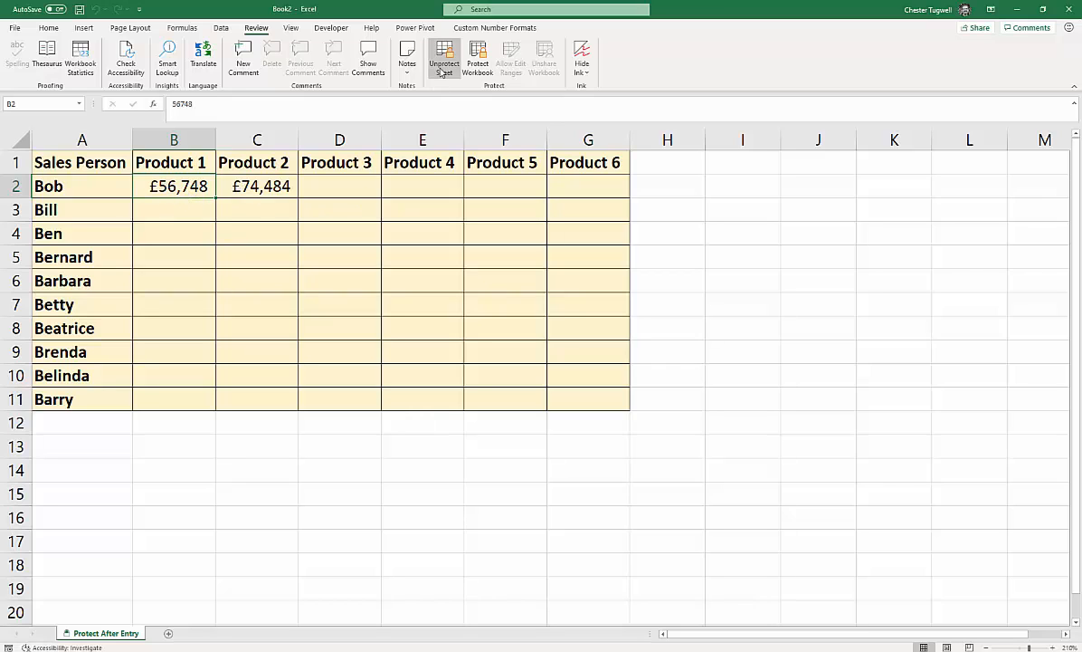
pyautogui.click(444, 58)
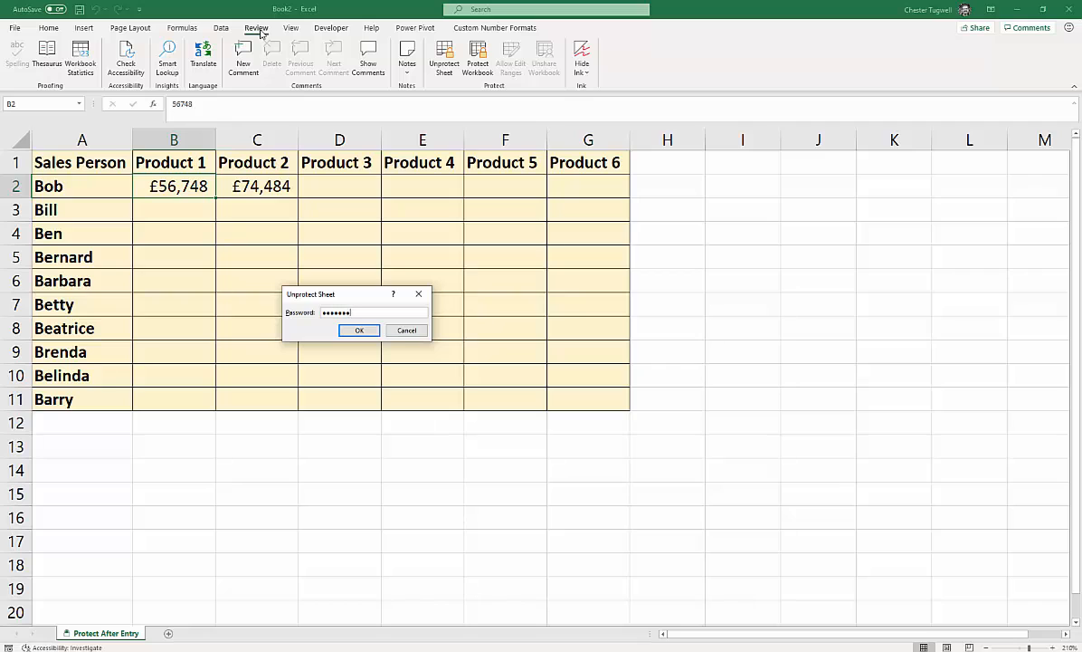
pyautogui.click(359, 329)
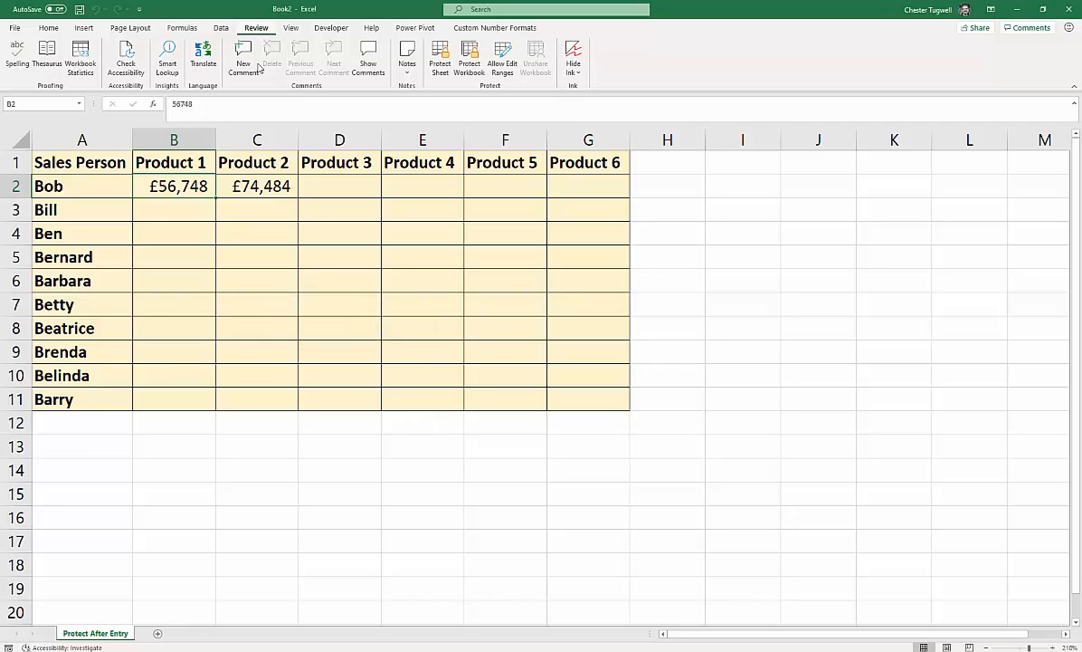
# Step: Change Bob's Product 1 sales to £64,744, dismiss the warning, and return to the macro code
pyautogui.write('64744')
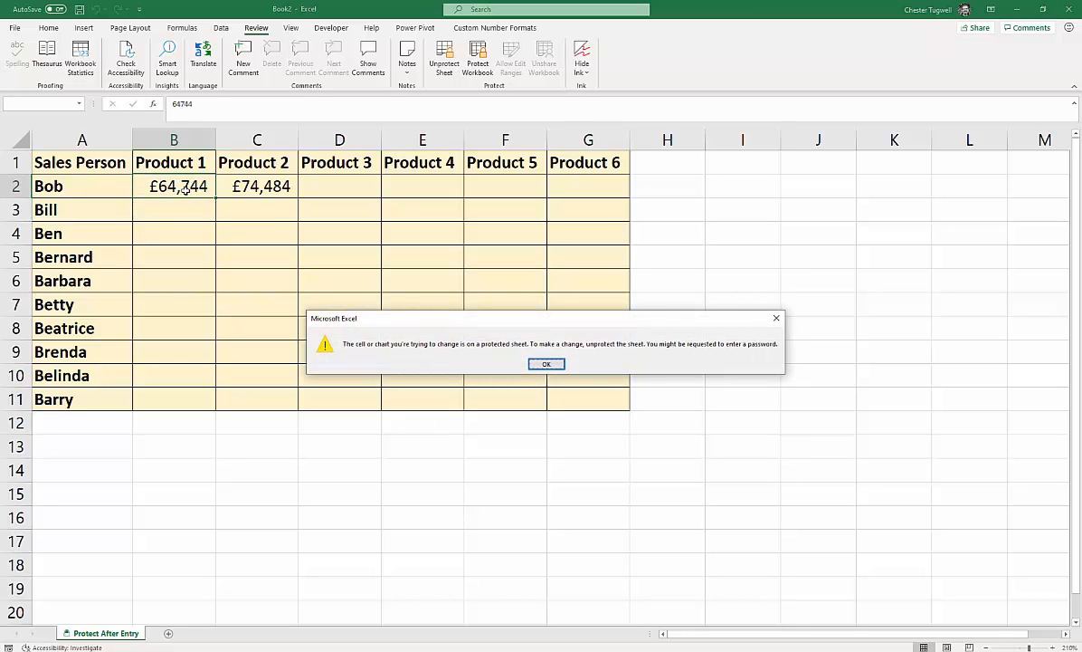
pyautogui.click(547, 362)
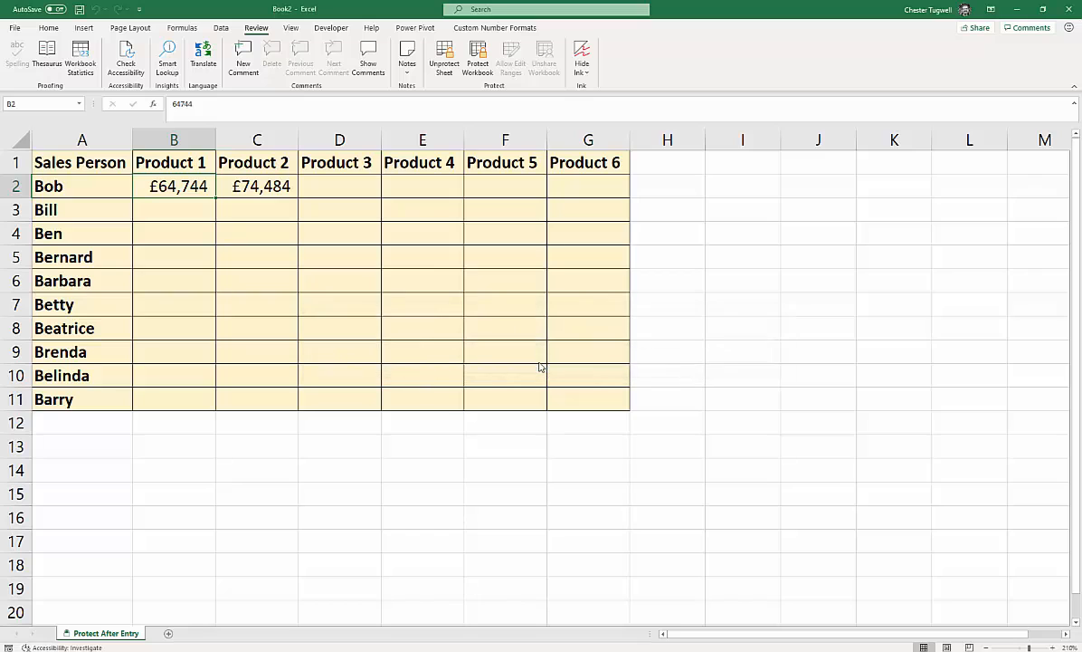
pyautogui.moveTo(721, 645)
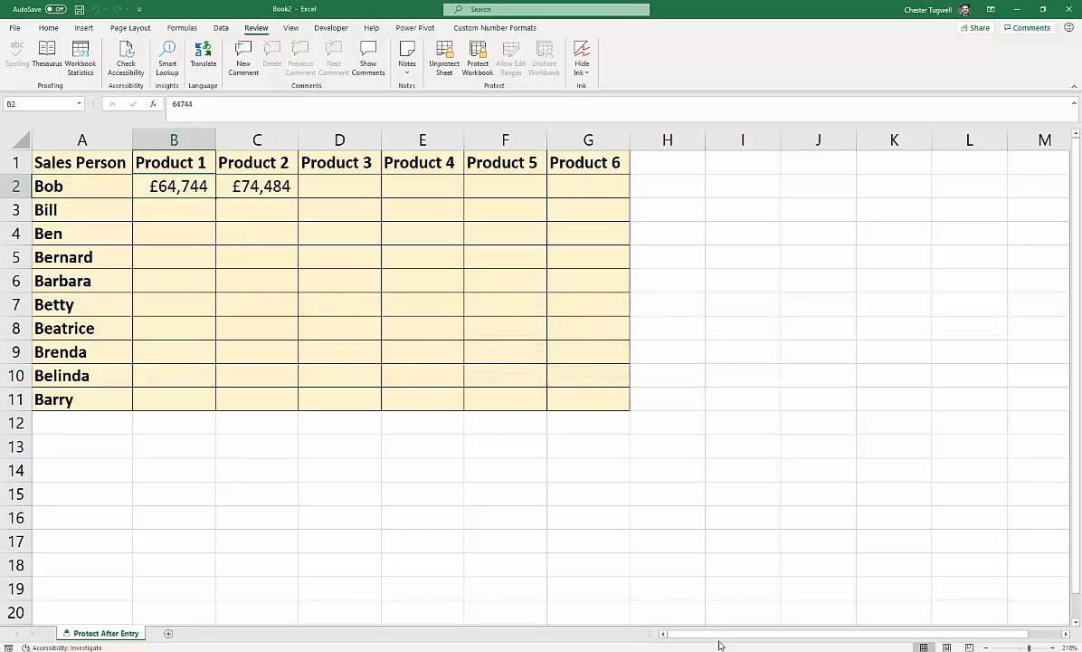
pyautogui.press('Alt+F11')
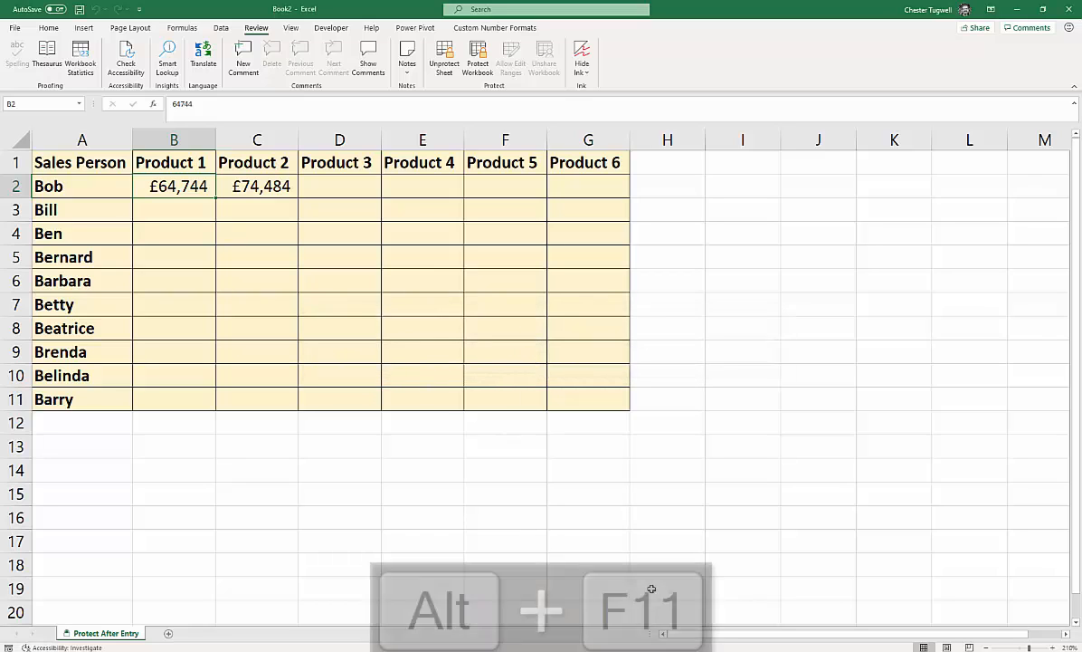
pyautogui.press('Alt+F11')
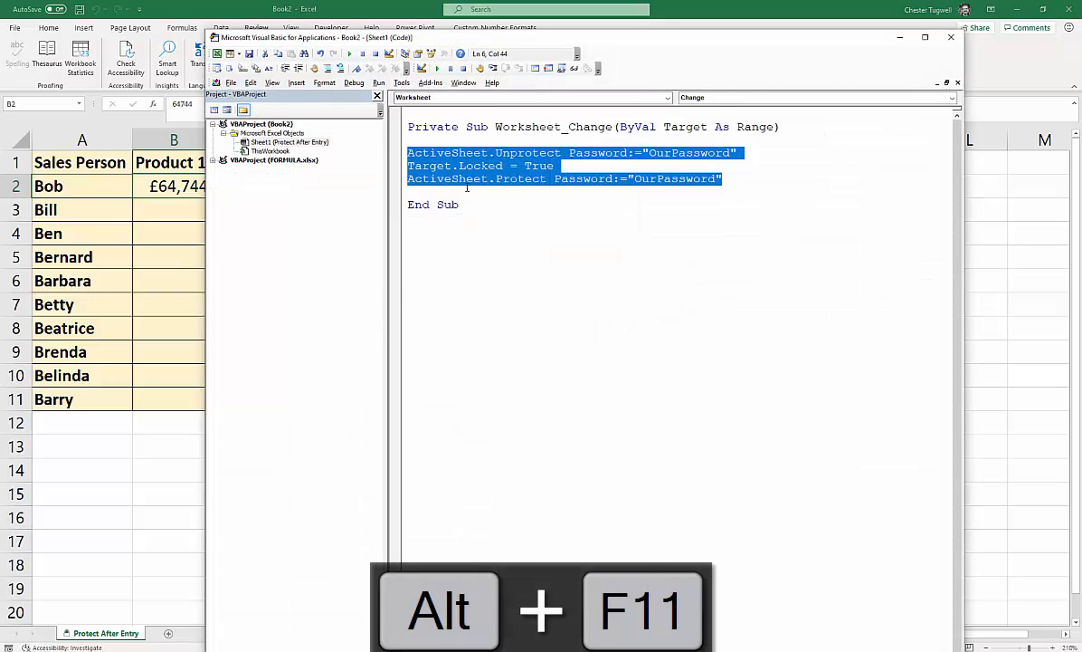